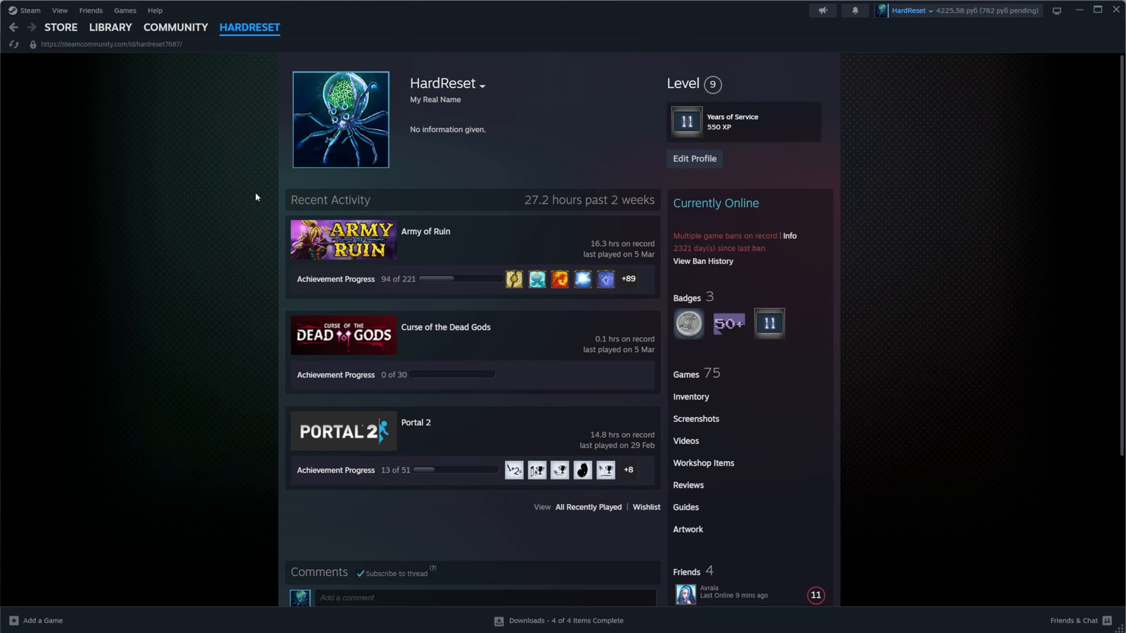
mouse_move(225, 97)
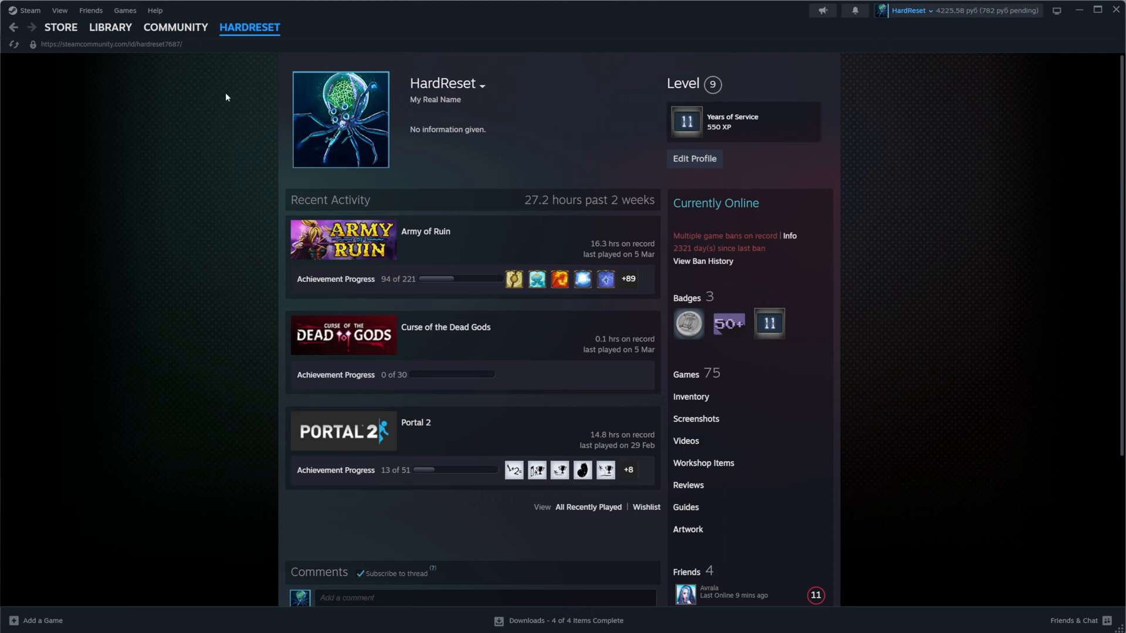
mouse_move(236, 193)
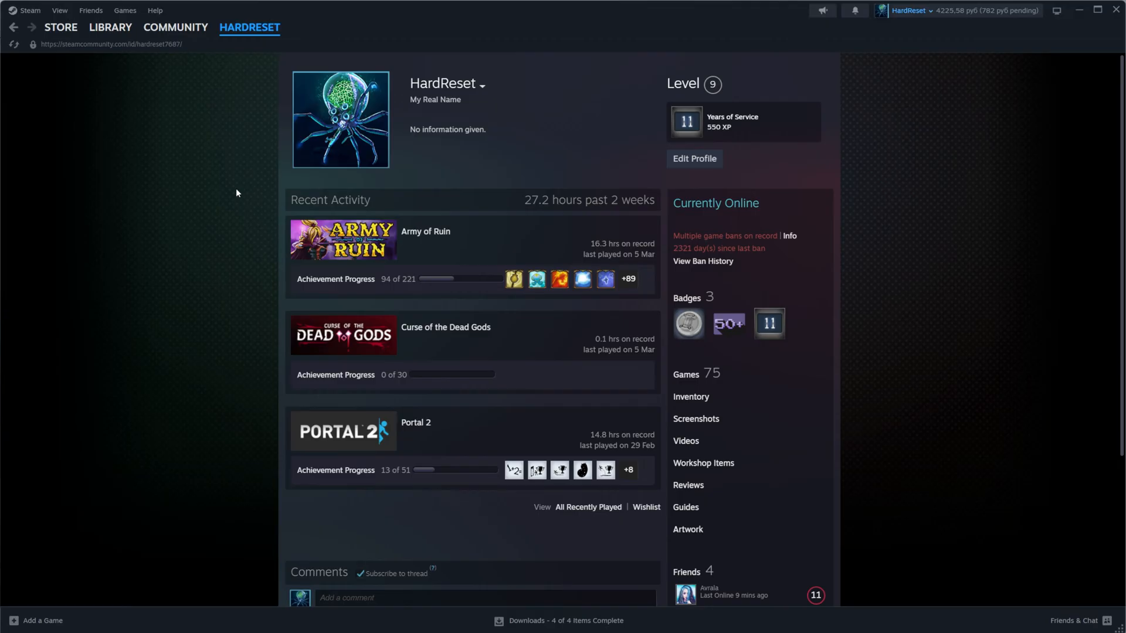
- Open Edit Profile's Profile Background section, where only the Default background is owned
scroll(down, 3)
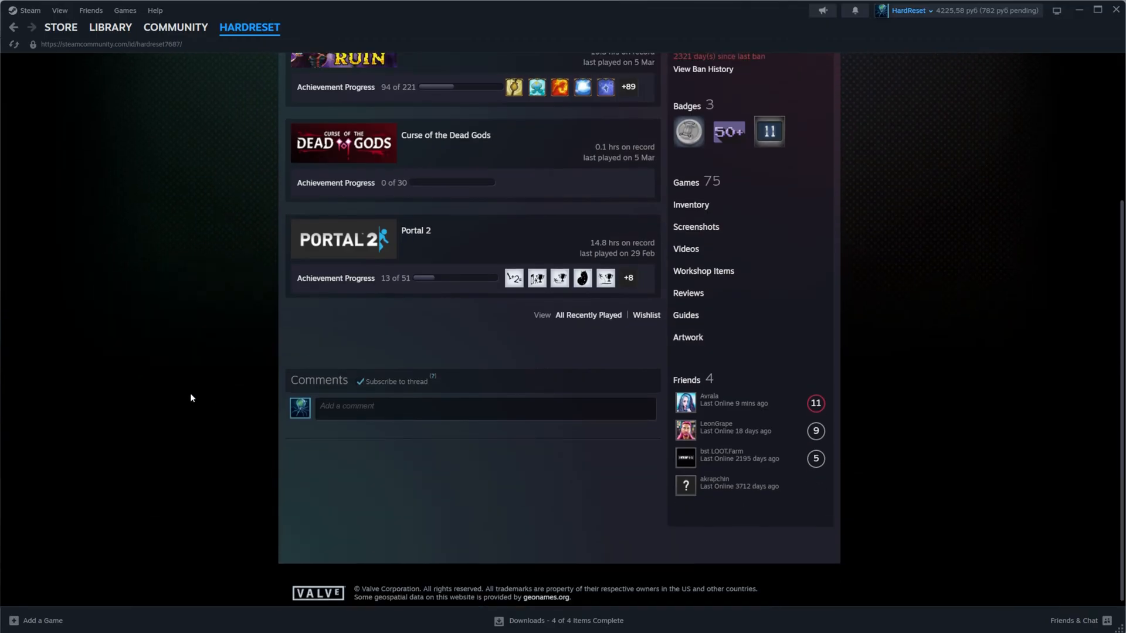
scroll(up, 3)
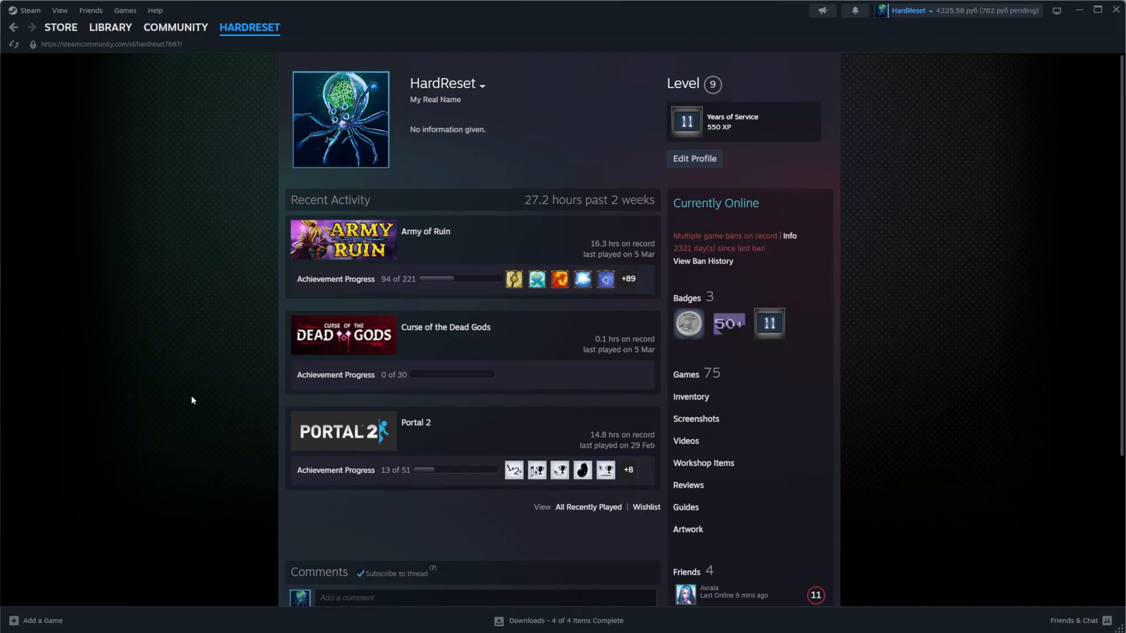
mouse_move(566, 140)
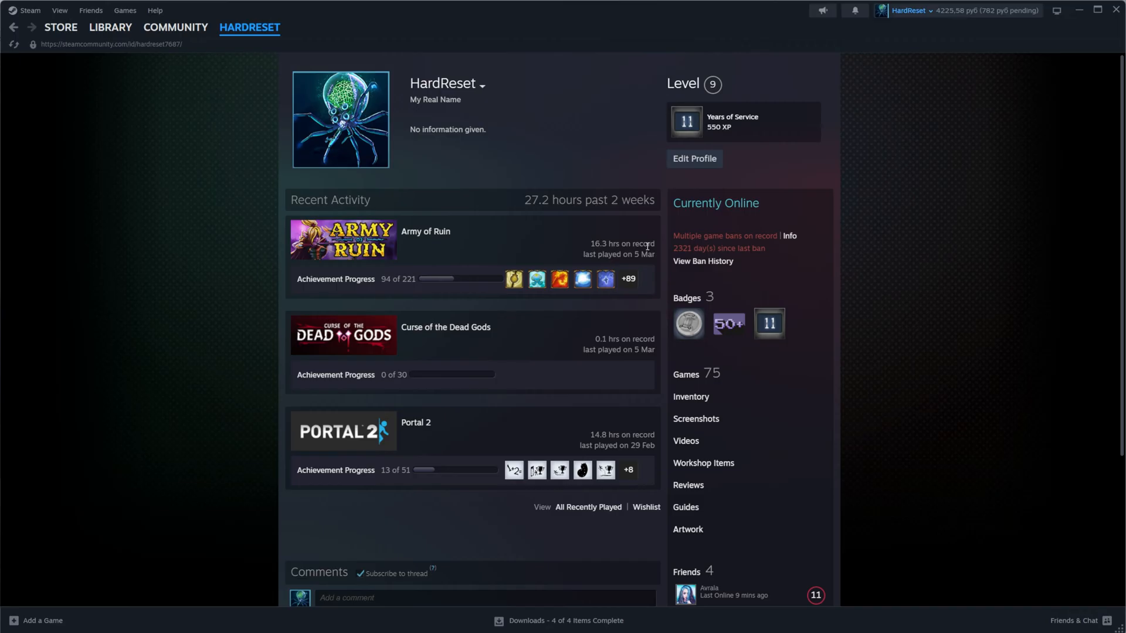
mouse_move(540, 176)
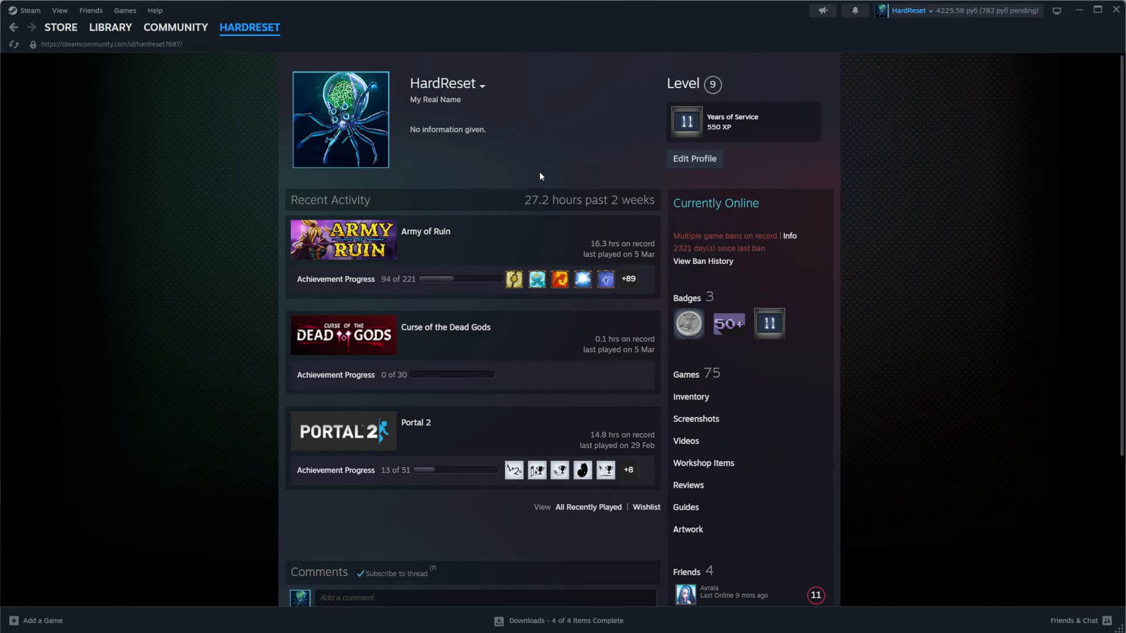
click(249, 28)
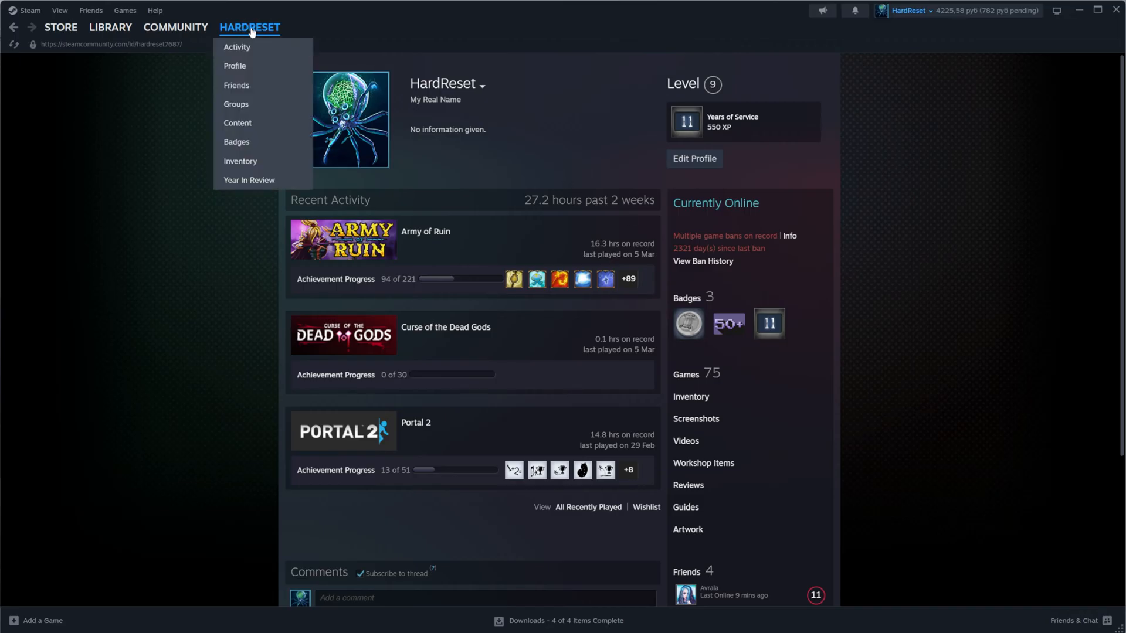
mouse_move(280, 35)
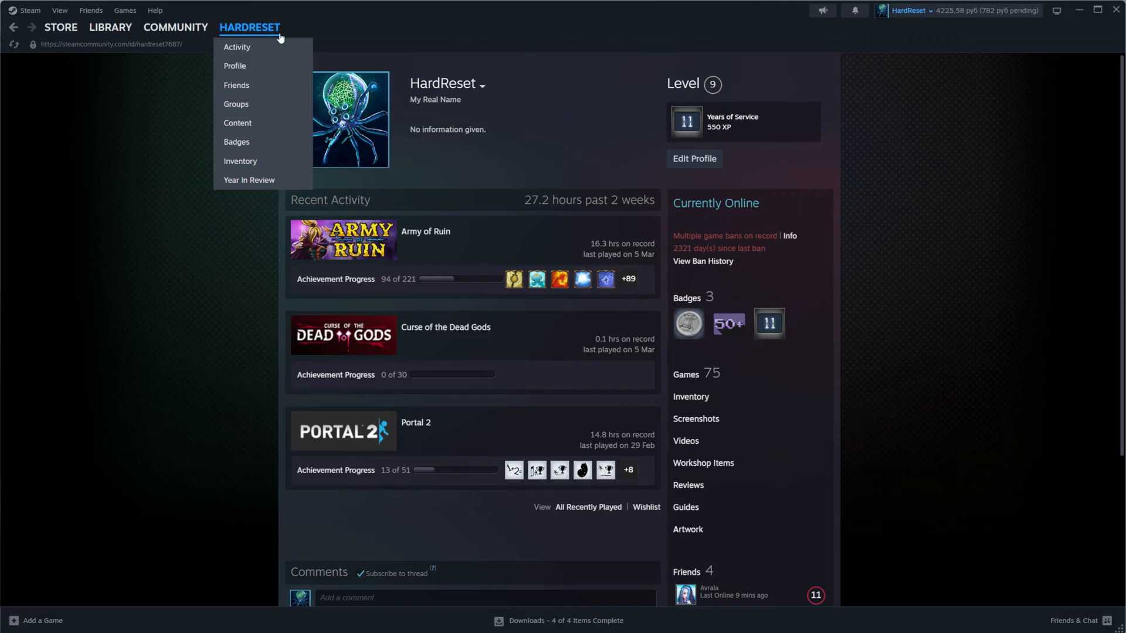
click(579, 128)
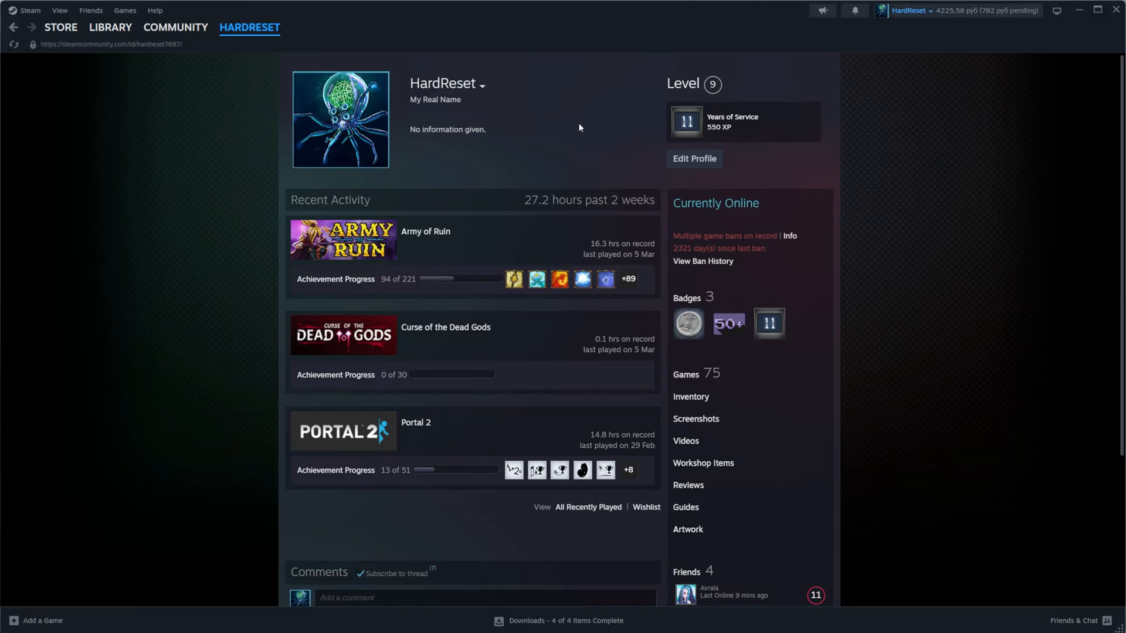
mouse_move(596, 174)
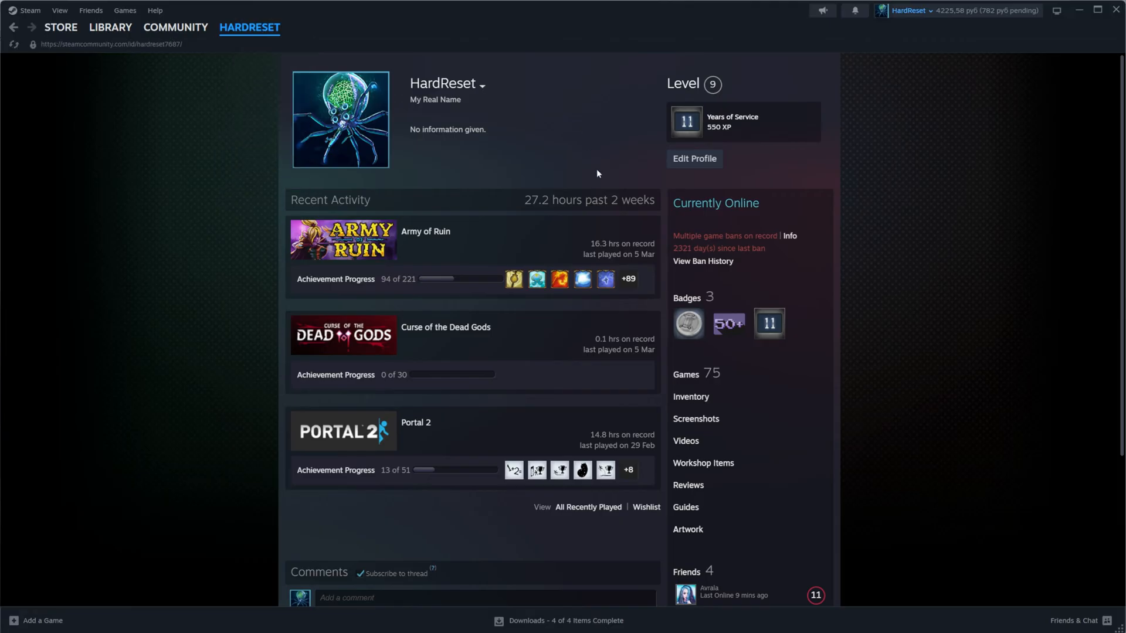
mouse_move(694, 159)
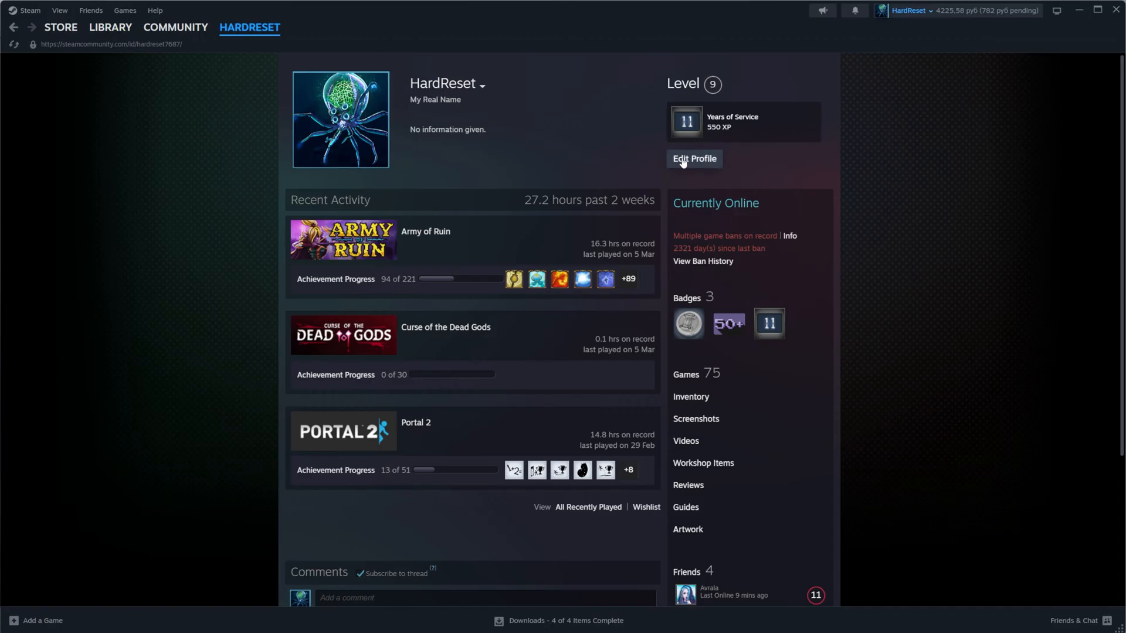
click(693, 159)
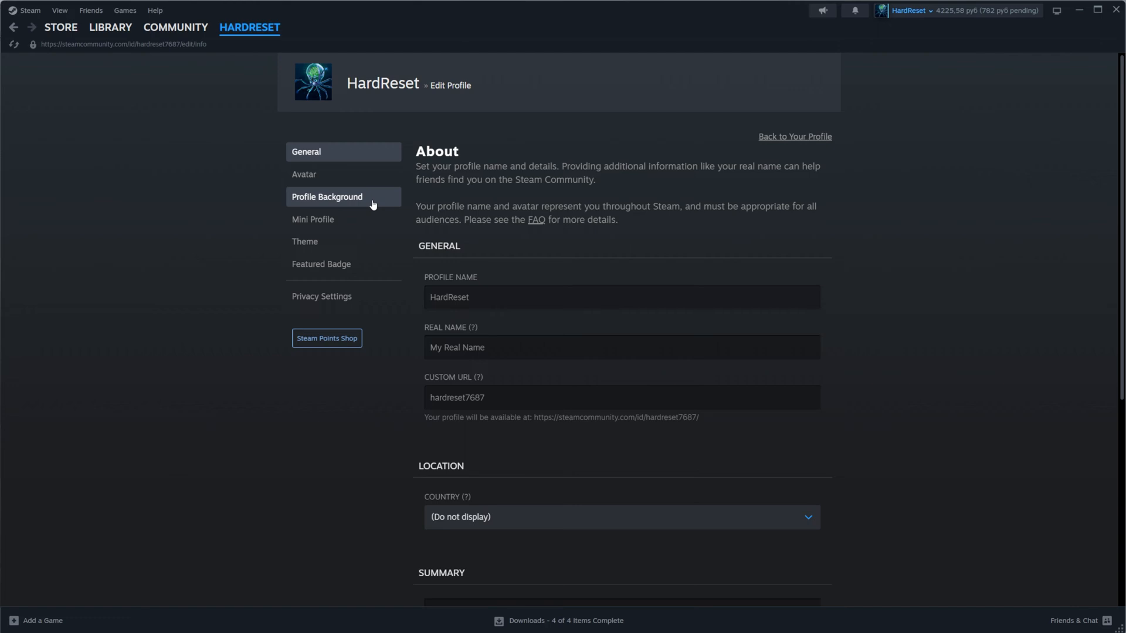
click(327, 197)
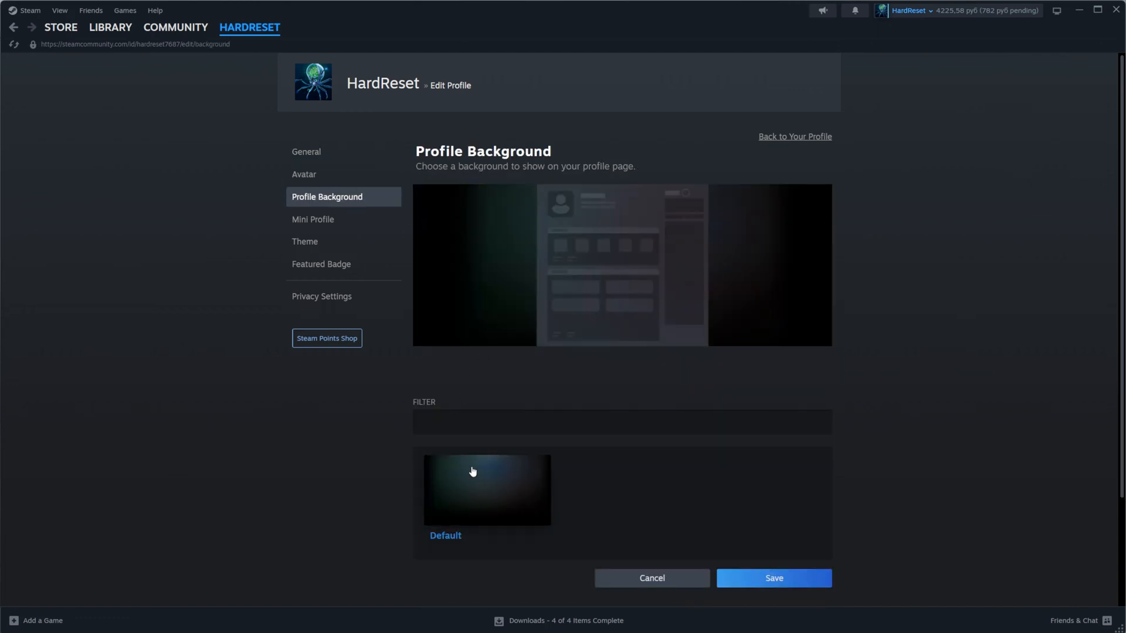
mouse_move(464, 496)
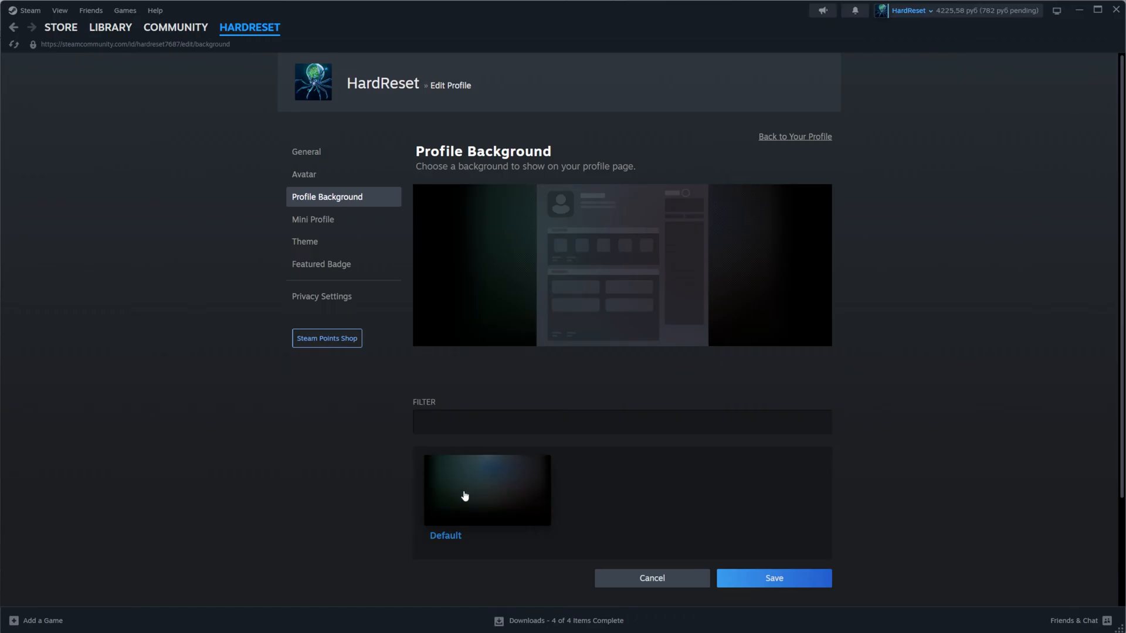
mouse_move(539, 522)
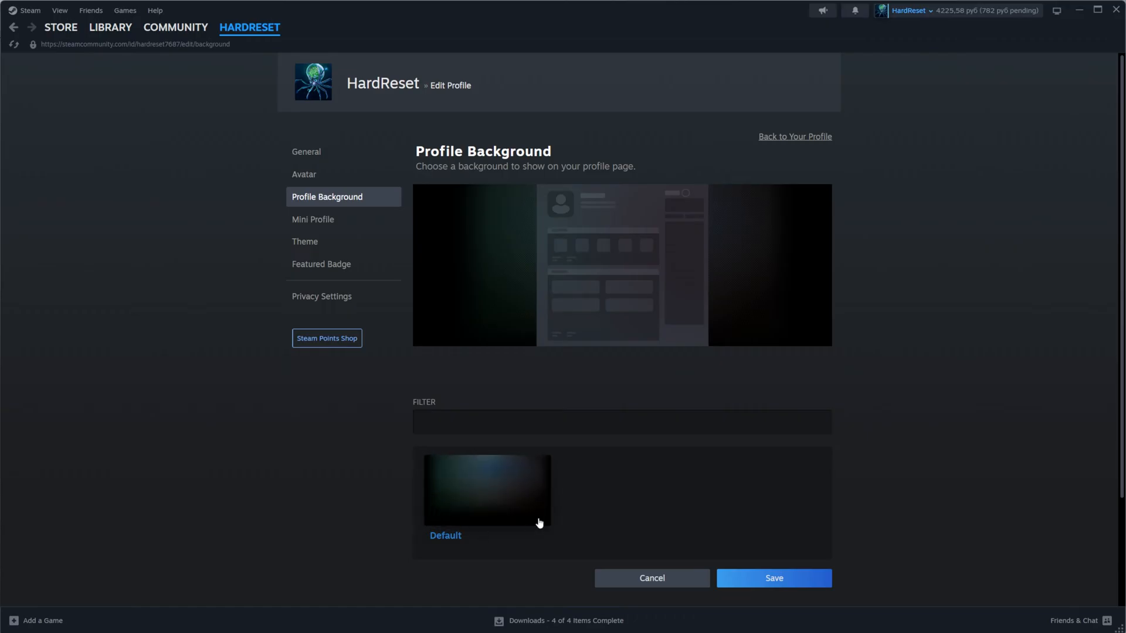
mouse_move(625, 510)
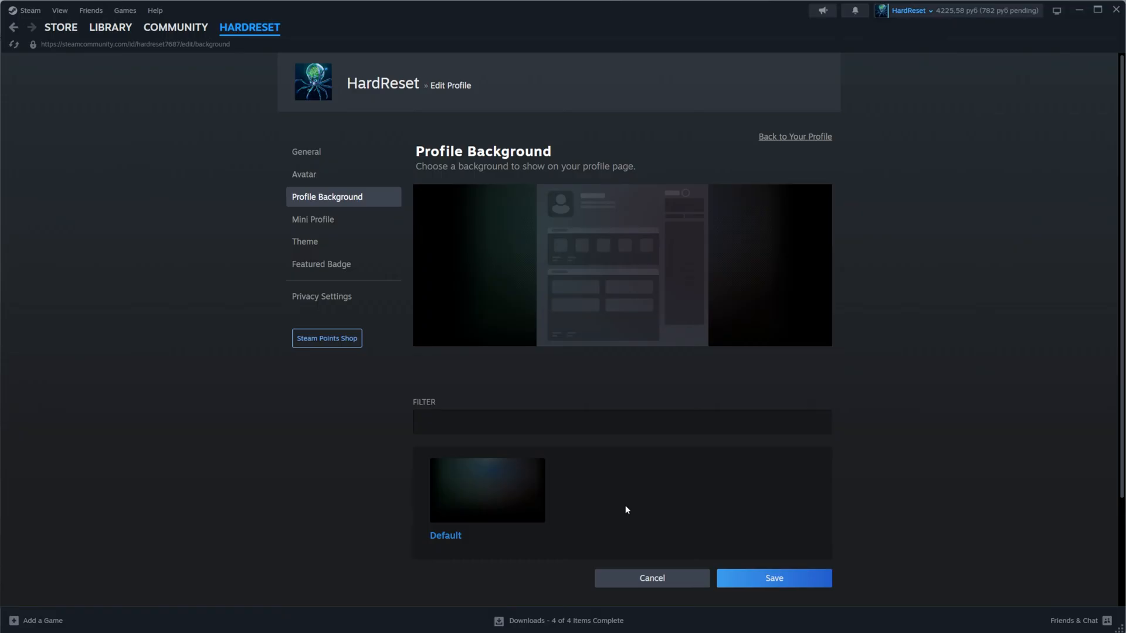
mouse_move(570, 477)
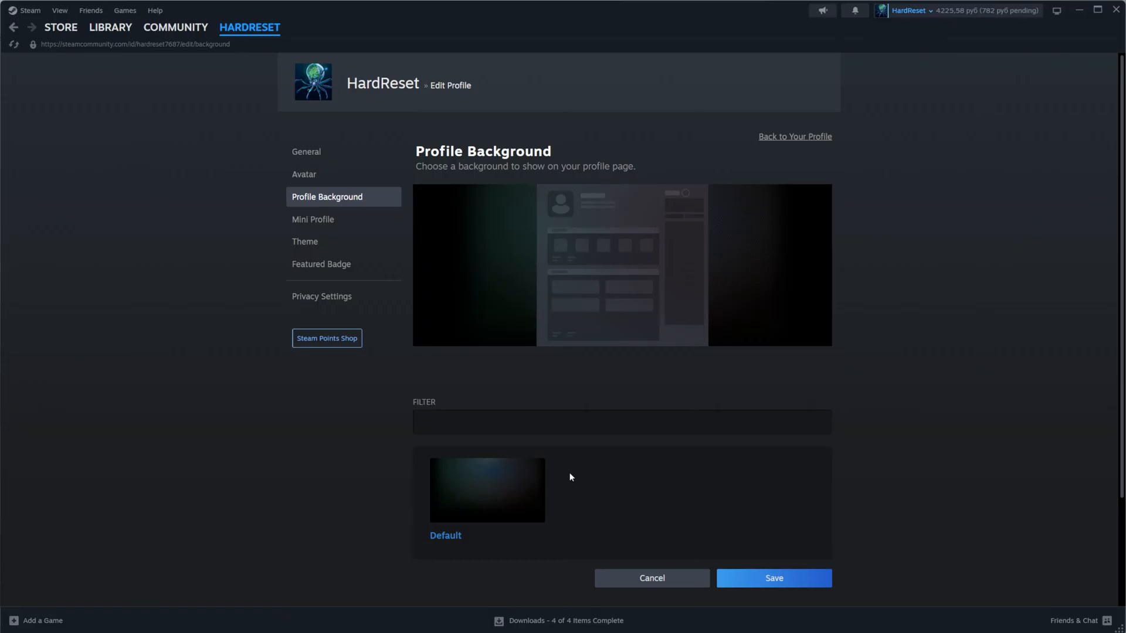
mouse_move(688, 480)
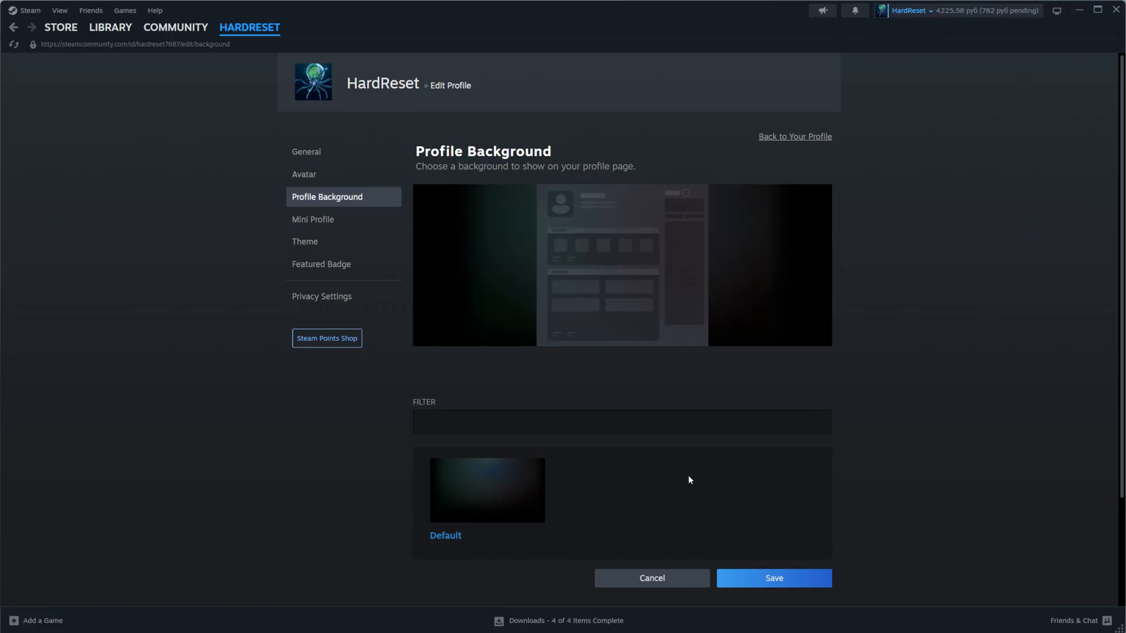
mouse_move(589, 462)
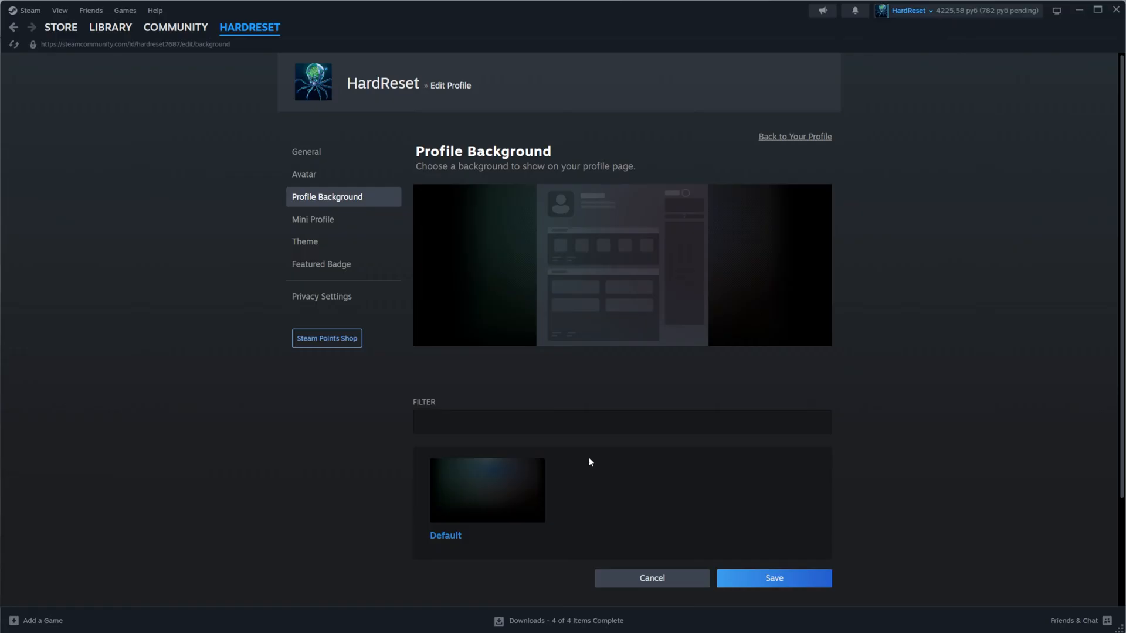
mouse_move(447, 378)
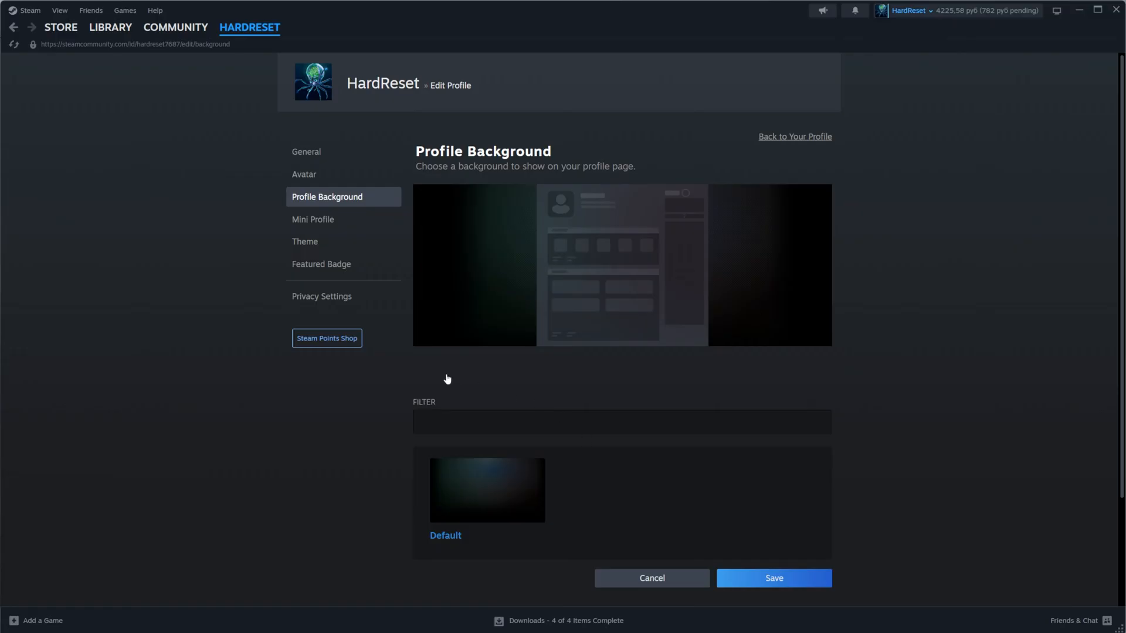
mouse_move(326, 338)
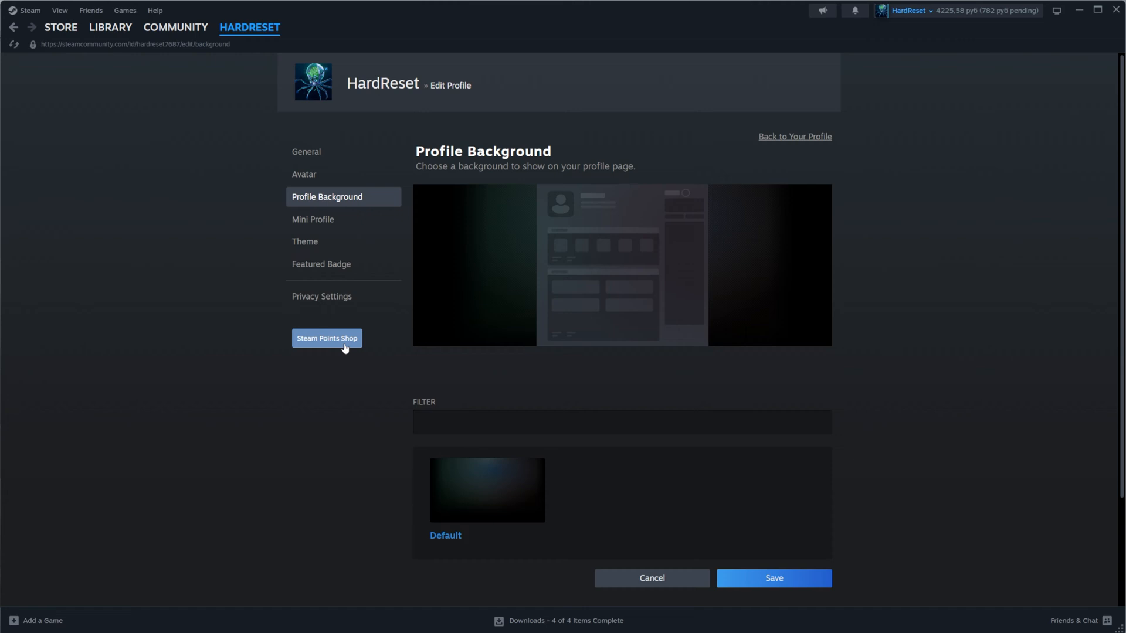
- Go to the Steam Points Shop from the profile editor, showing 17,435 points and Lunar New Year 2024 items
click(327, 338)
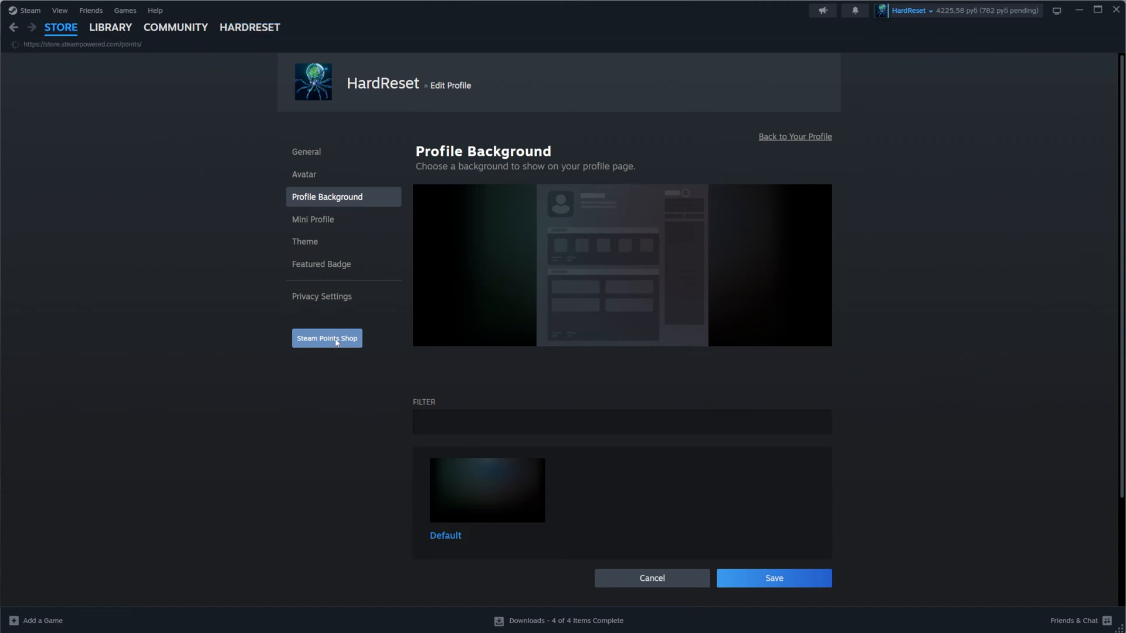
click(326, 339)
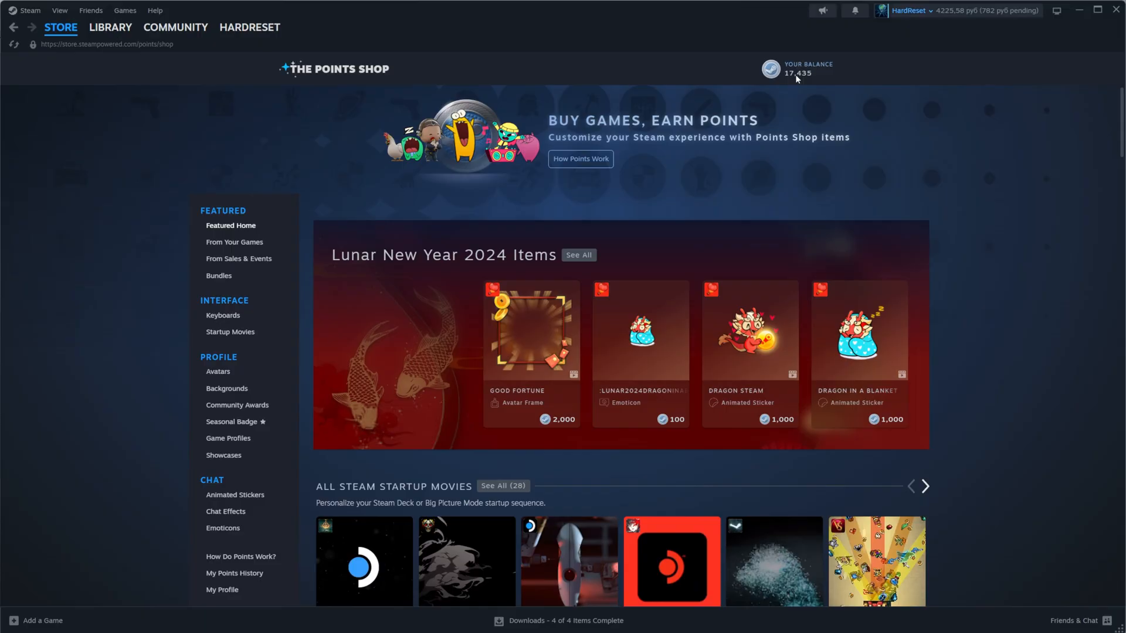
click(926, 486)
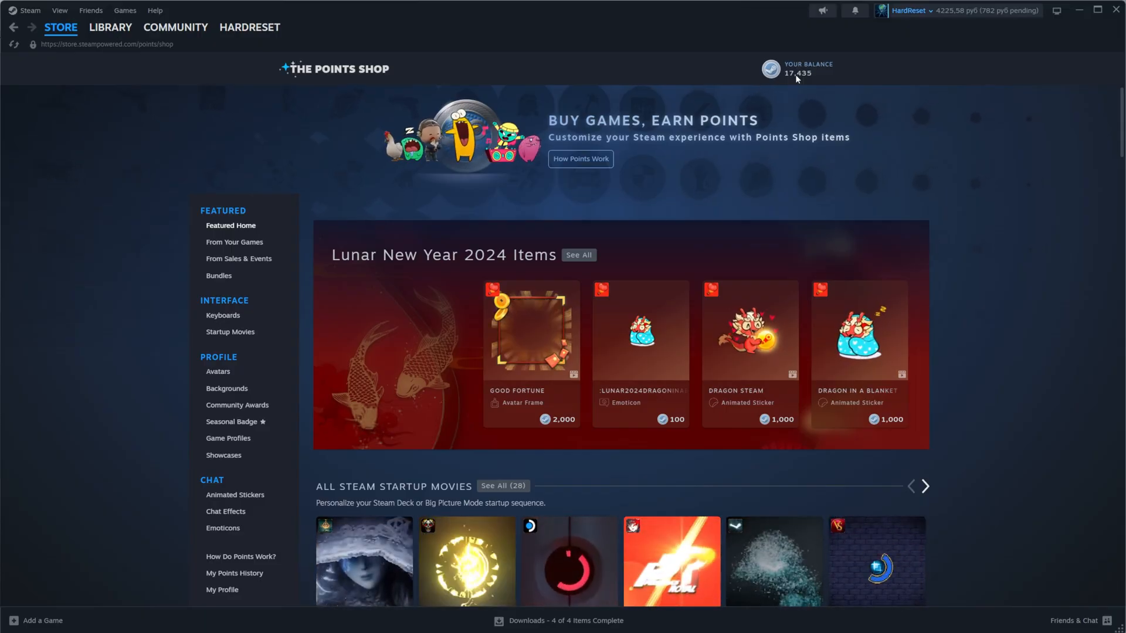
mouse_move(256, 301)
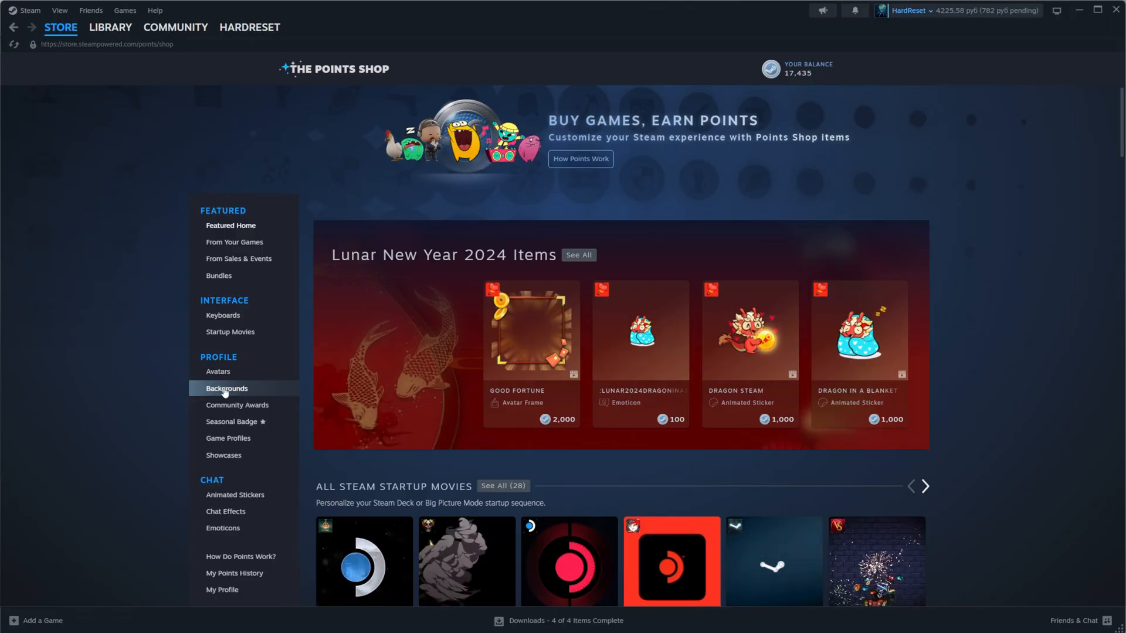
click(226, 388)
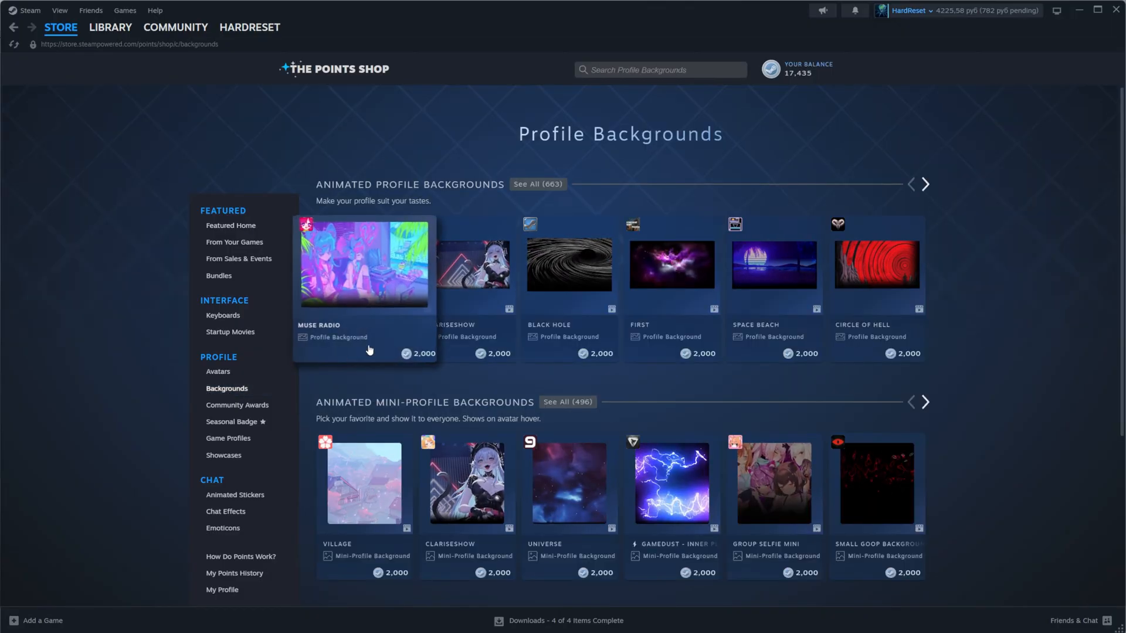
mouse_move(833, 302)
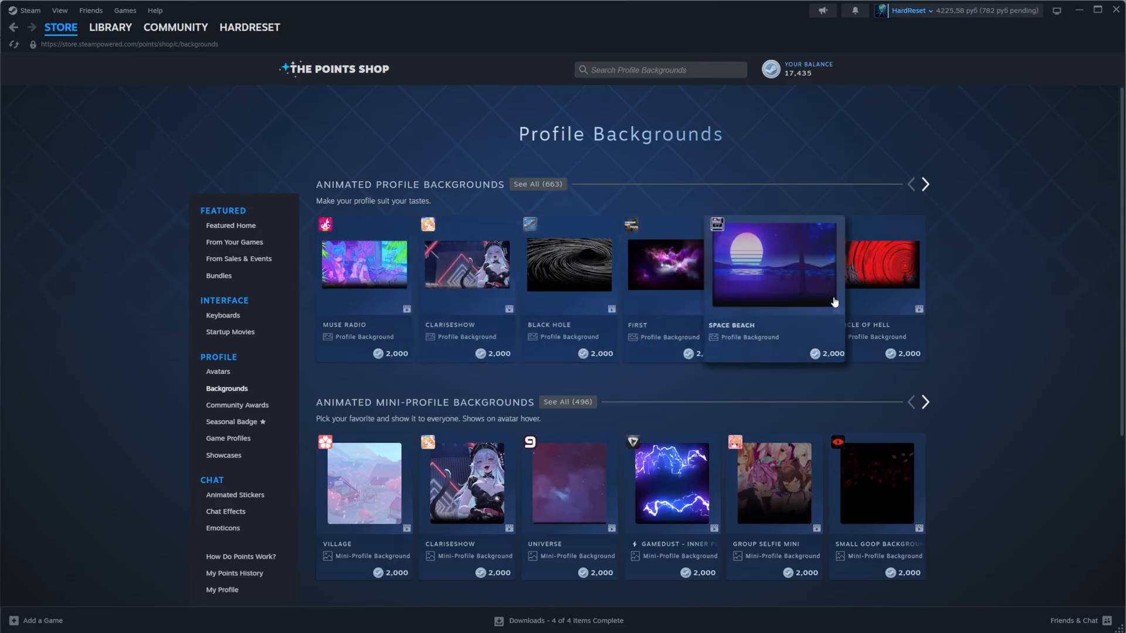
scroll(down, 3)
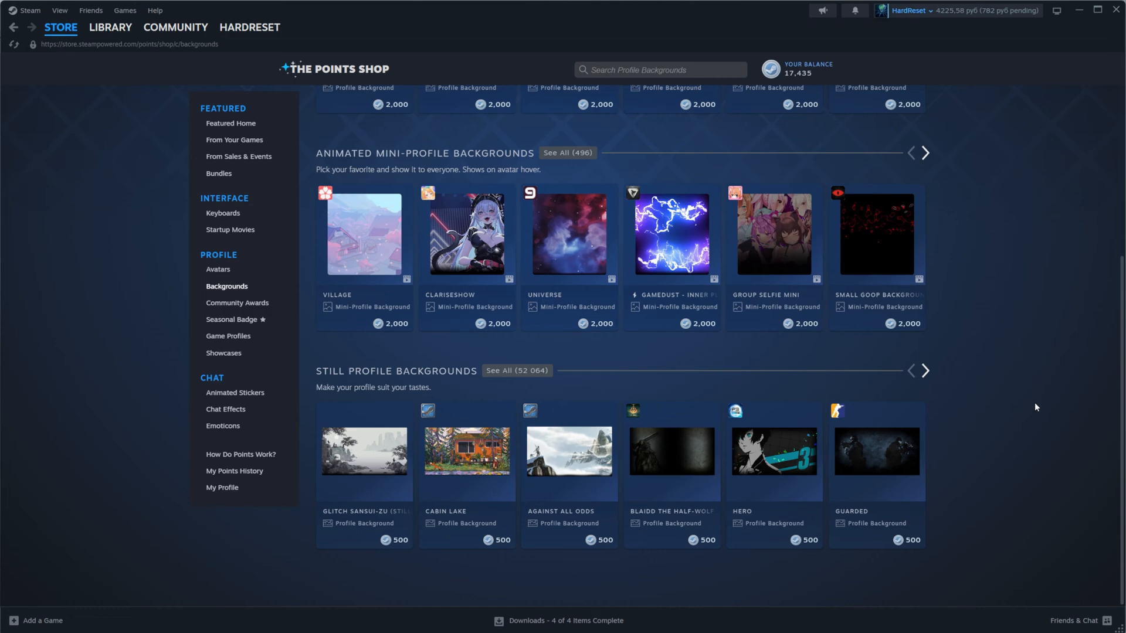
scroll(up, 3)
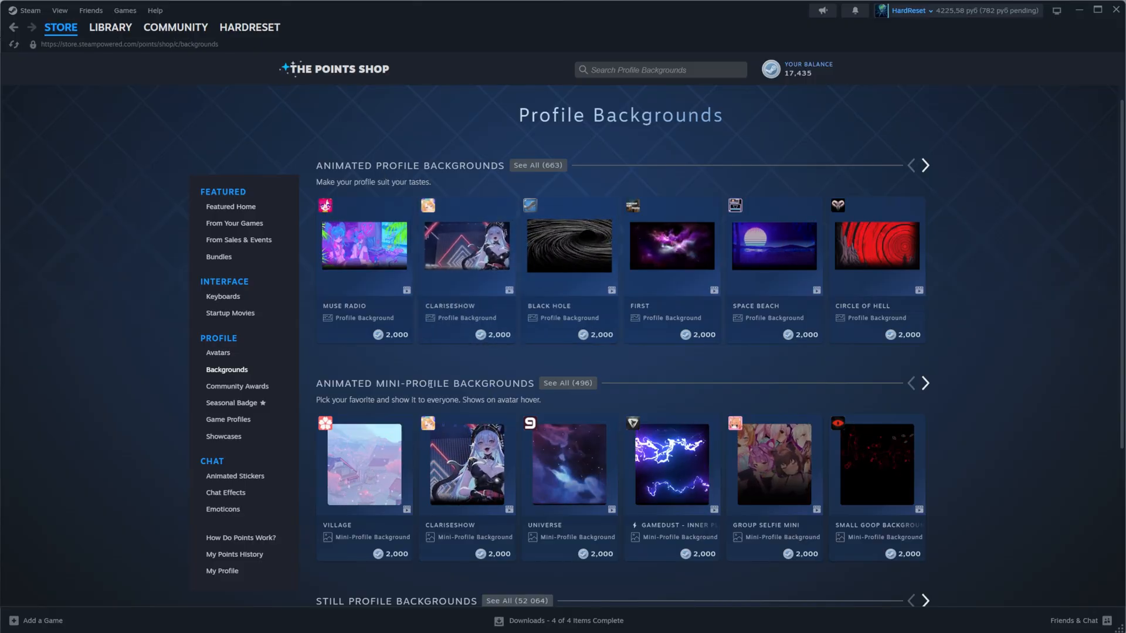
scroll(down, 3)
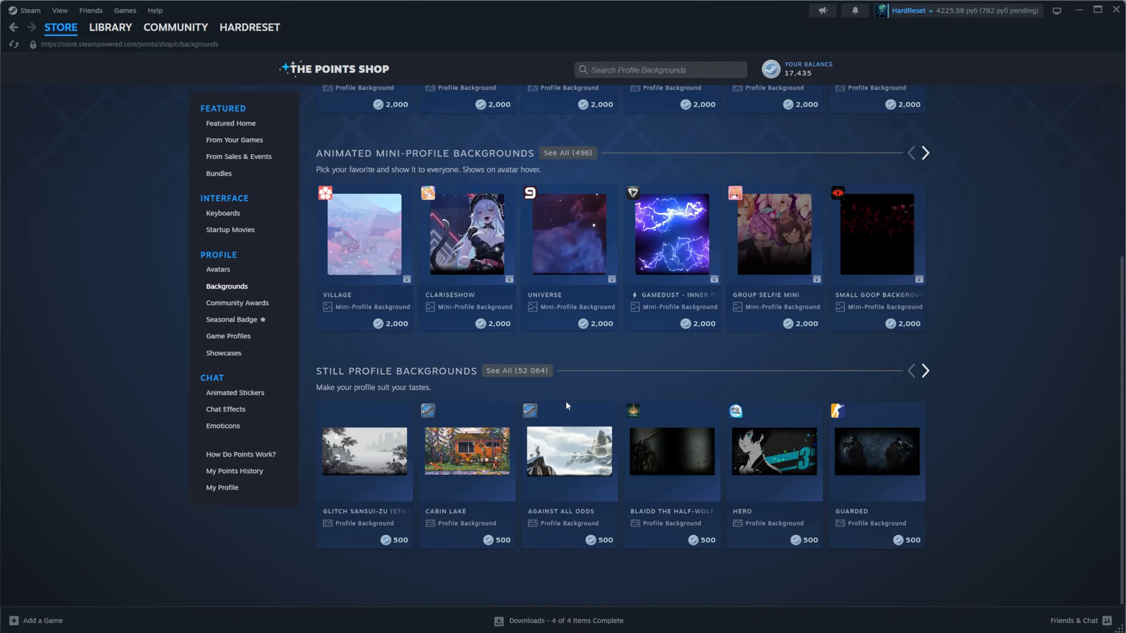
scroll(up, 3)
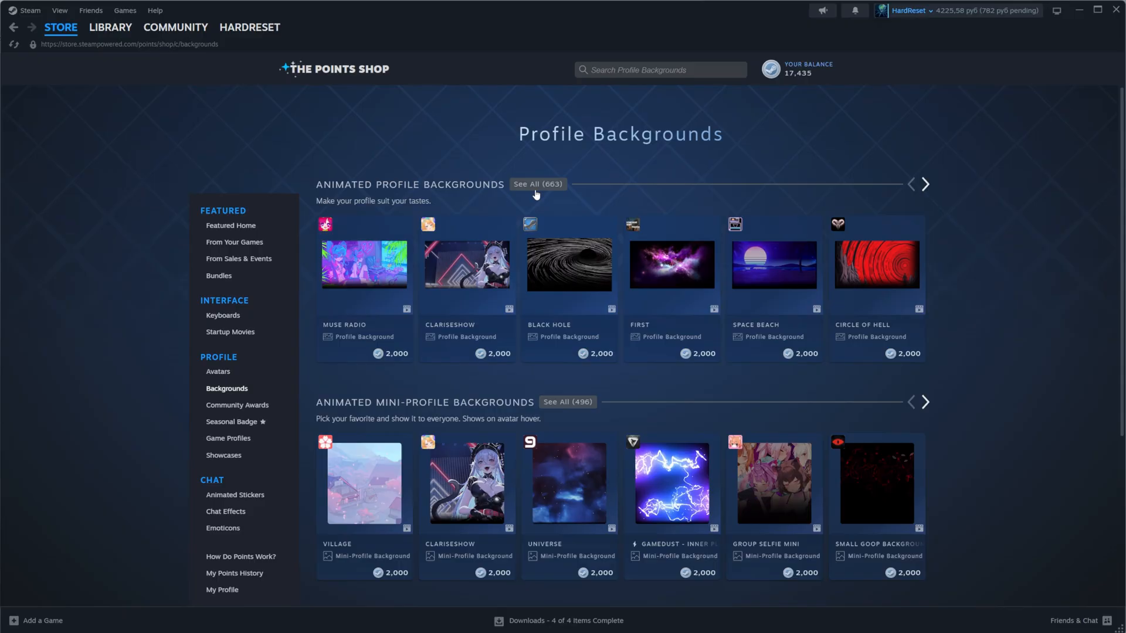
- Show every Animated Profile Background and browse down the grid and back up
click(537, 184)
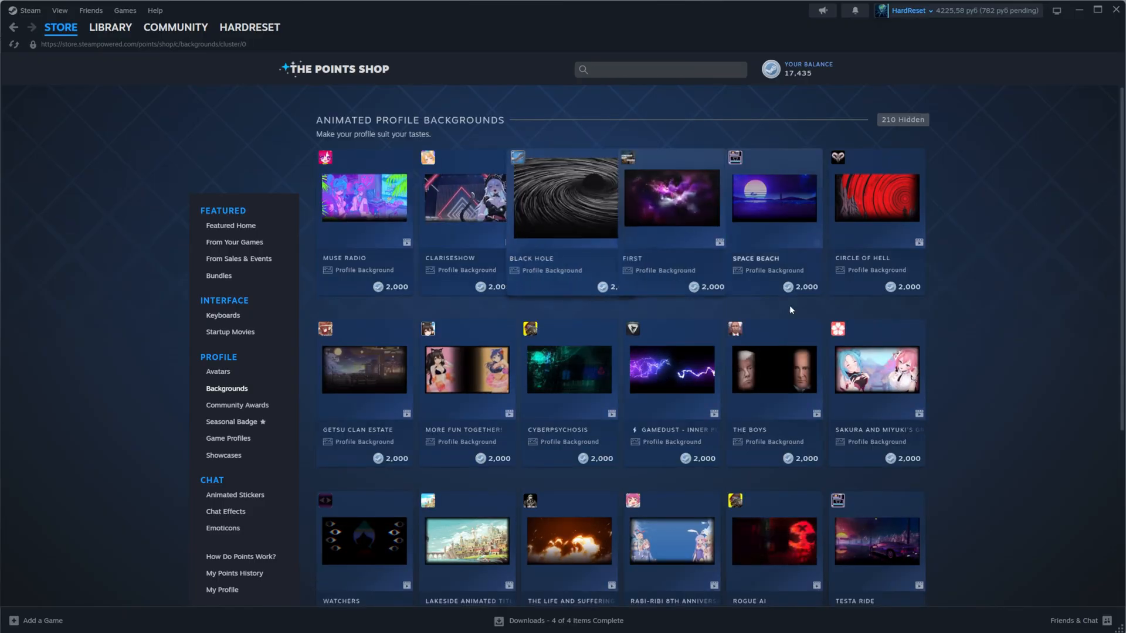
scroll(down, 3)
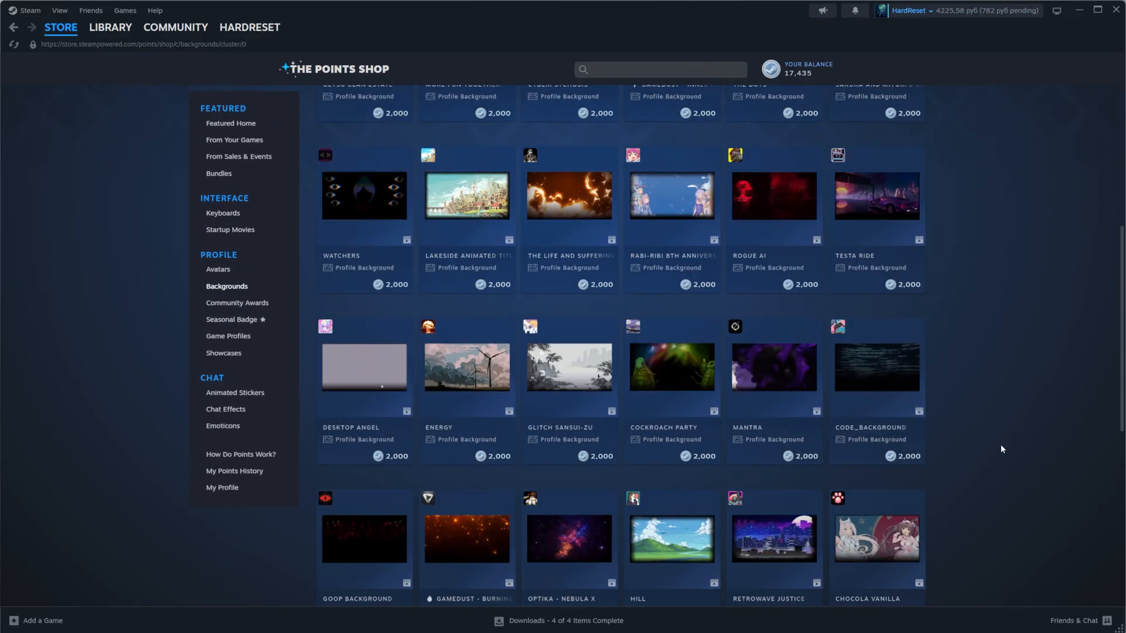
scroll(down, 3)
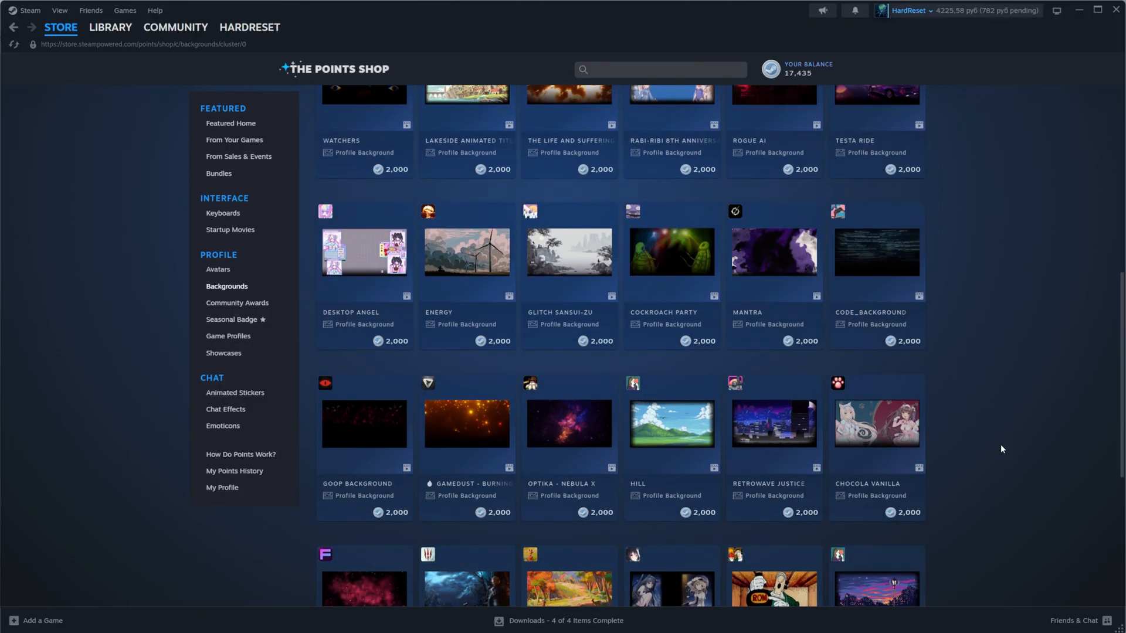
scroll(down, 3)
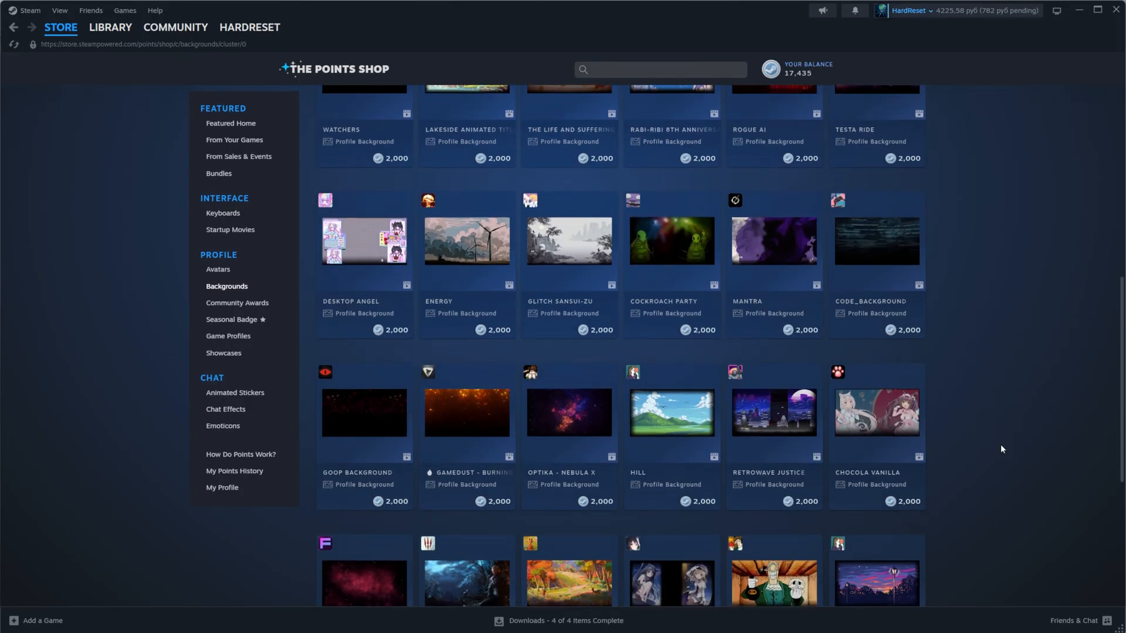
scroll(down, 3)
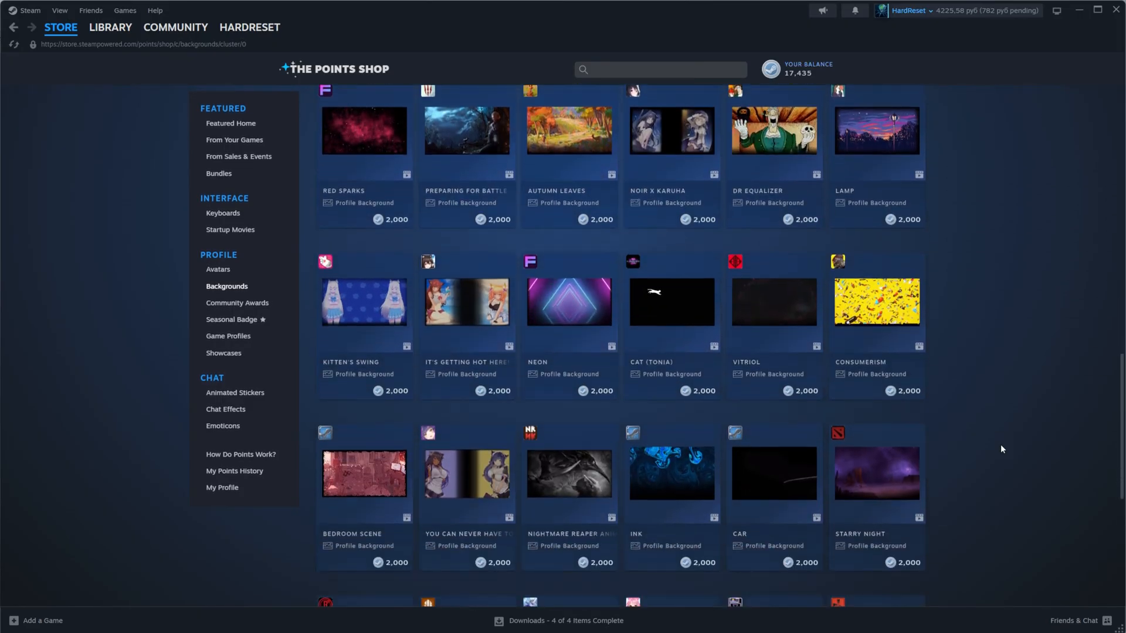
scroll(up, 3)
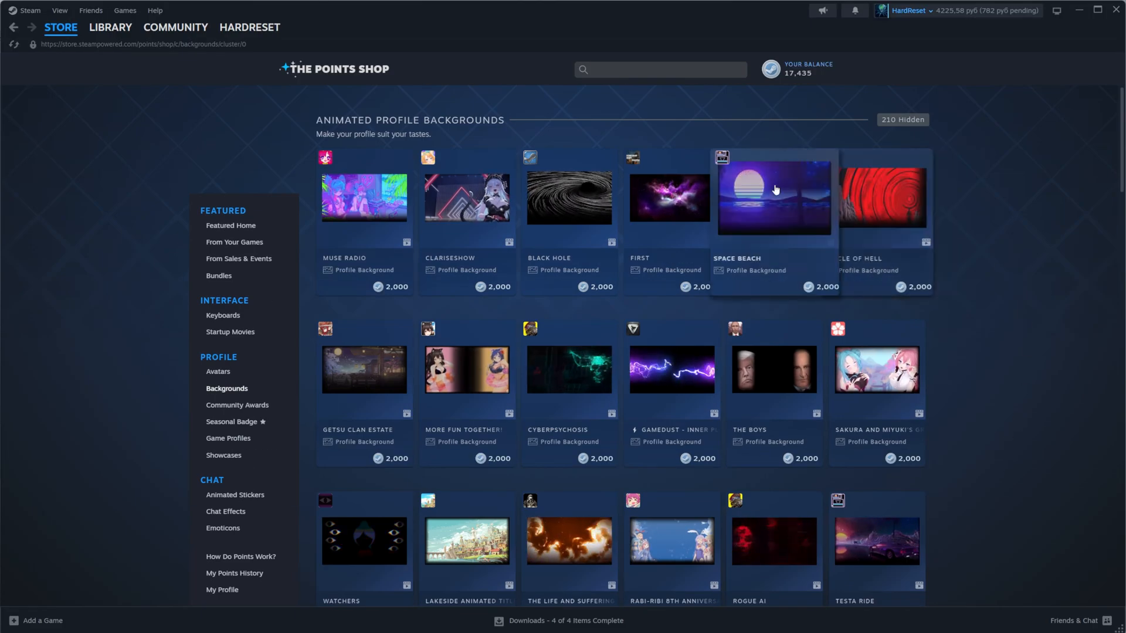
mouse_move(805, 269)
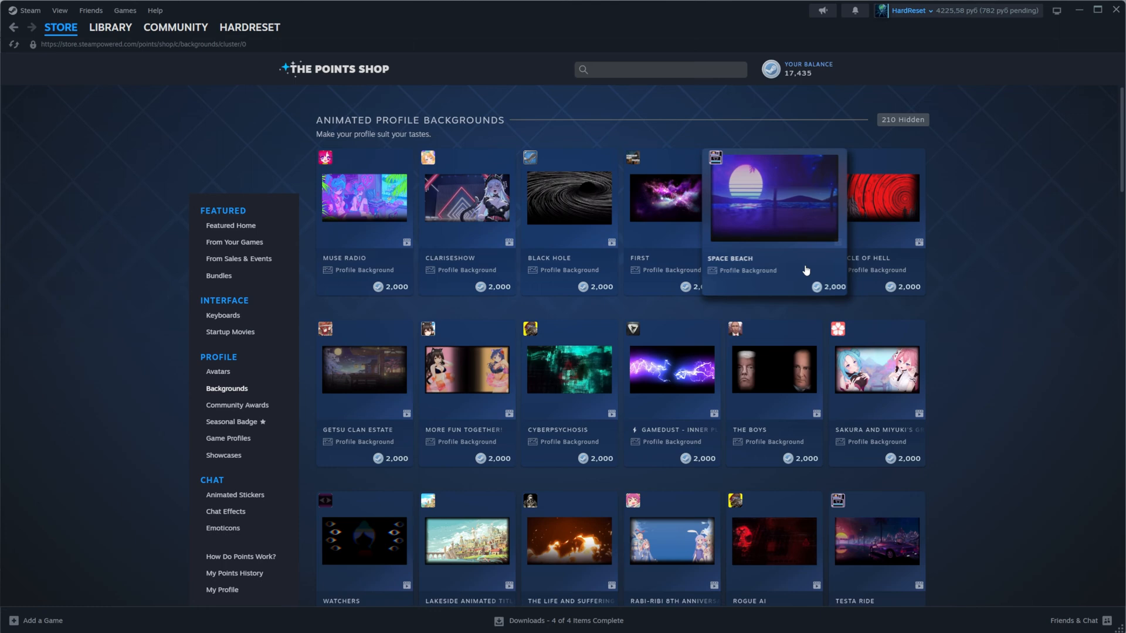
mouse_move(795, 263)
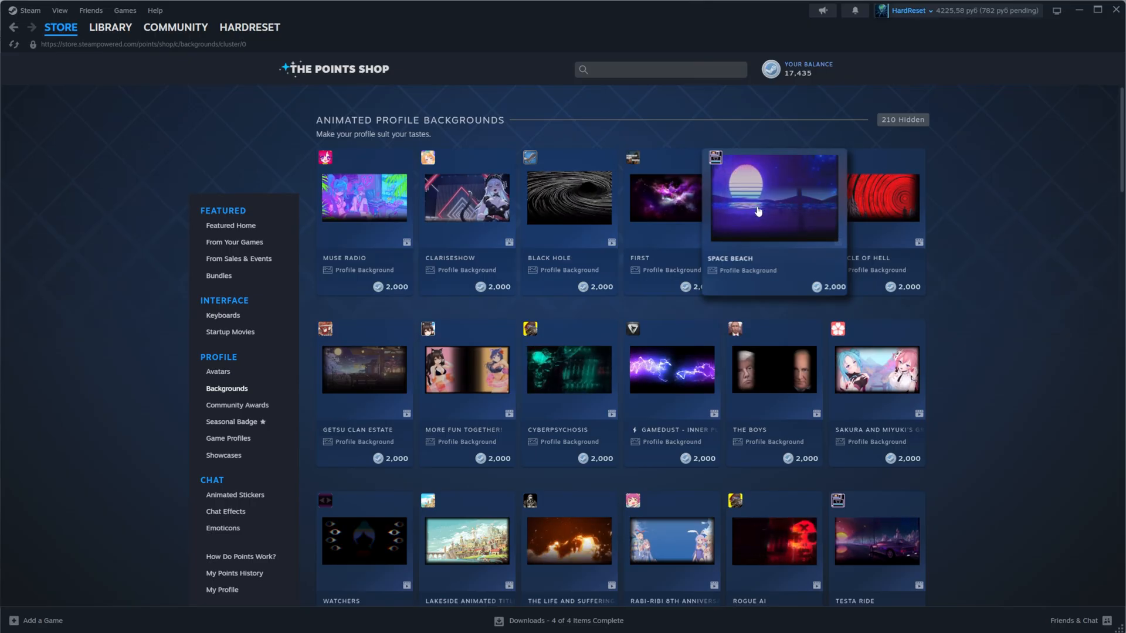
click(774, 198)
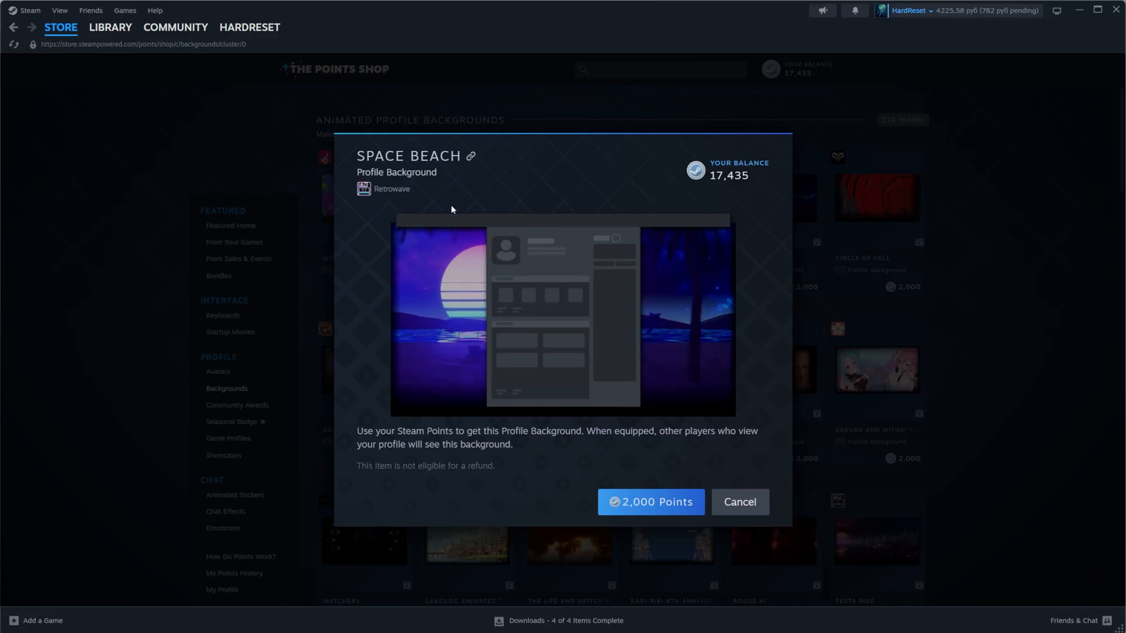
mouse_move(774, 388)
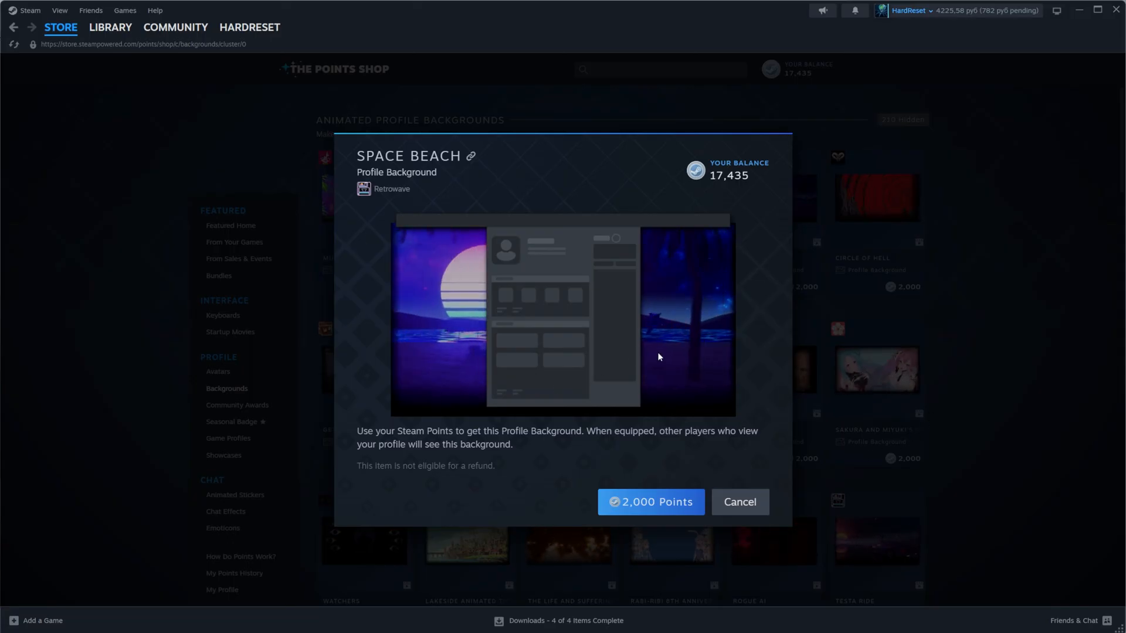
click(739, 502)
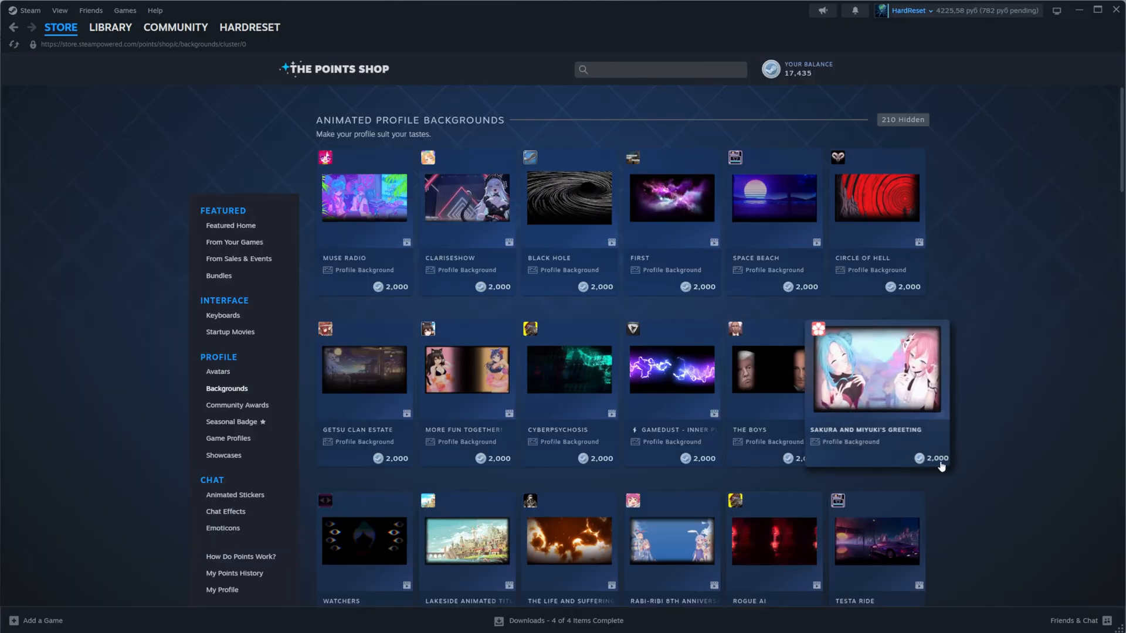
scroll(down, 3)
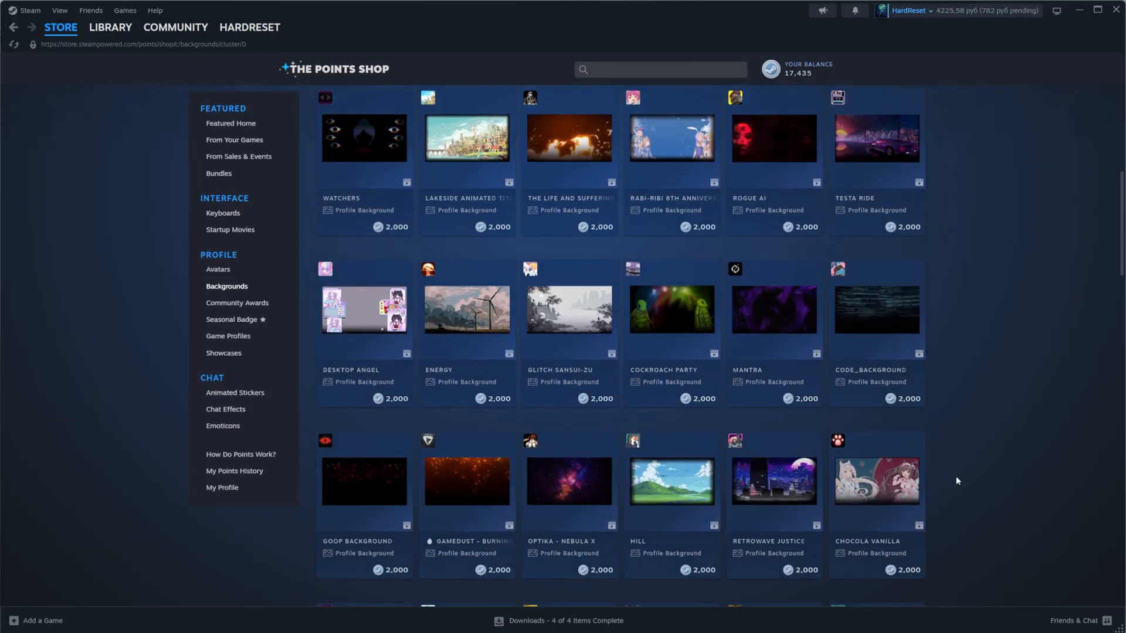
click(875, 311)
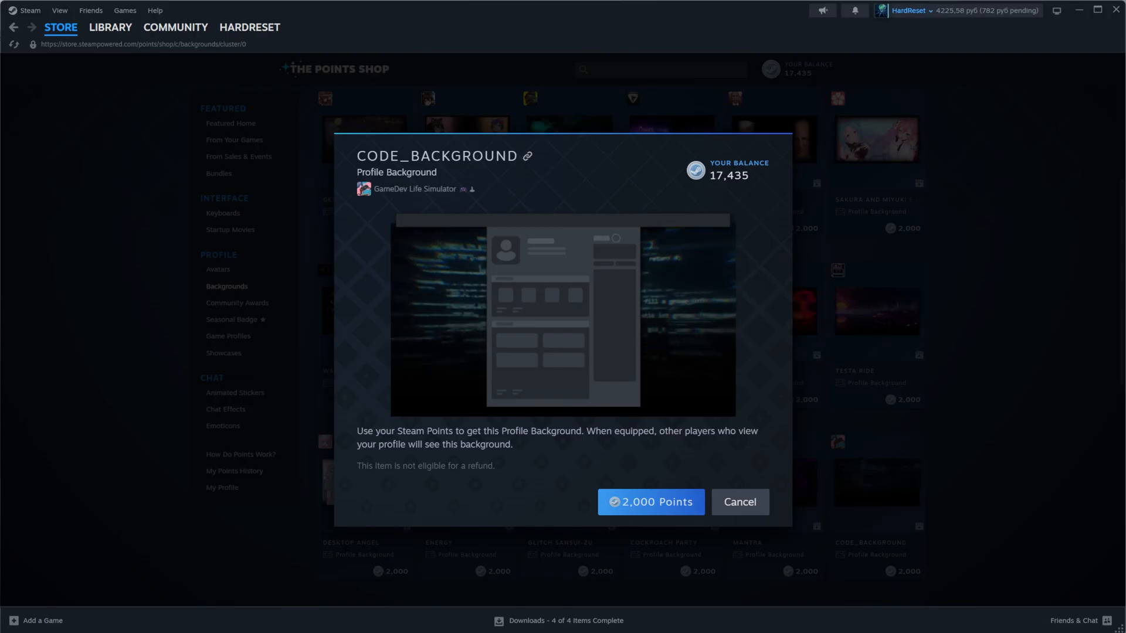
mouse_move(842, 266)
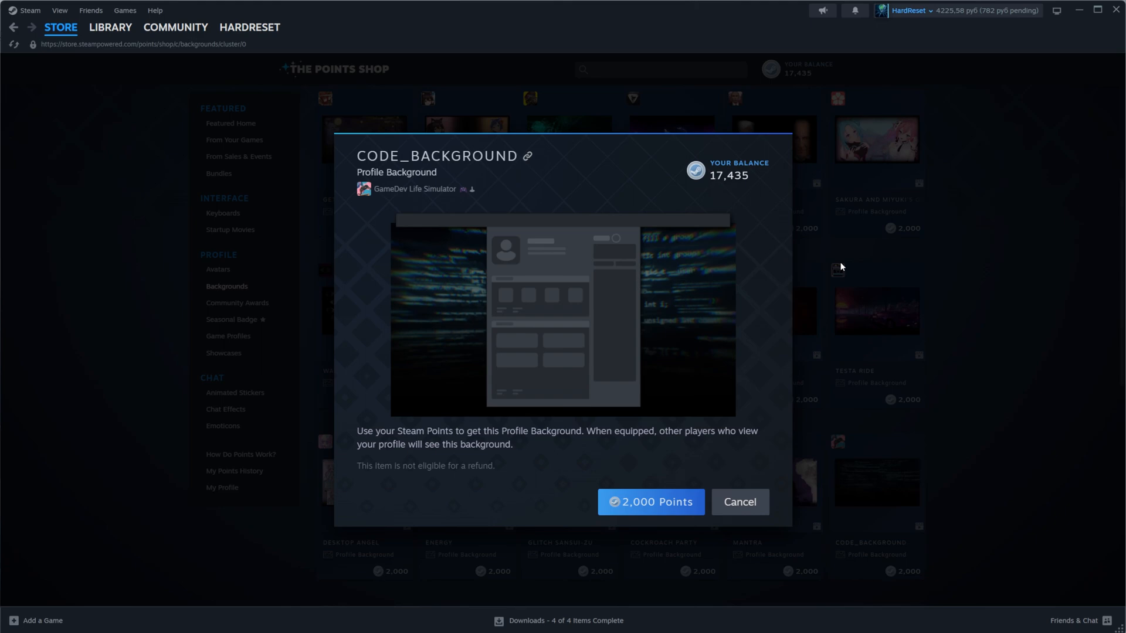
mouse_move(740, 502)
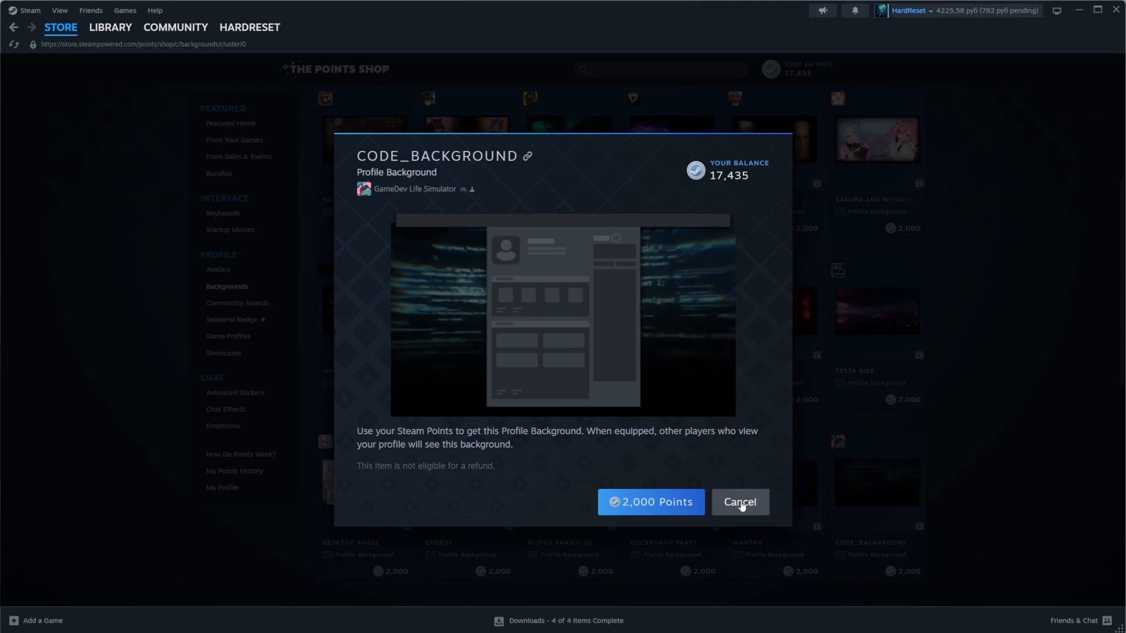
click(739, 502)
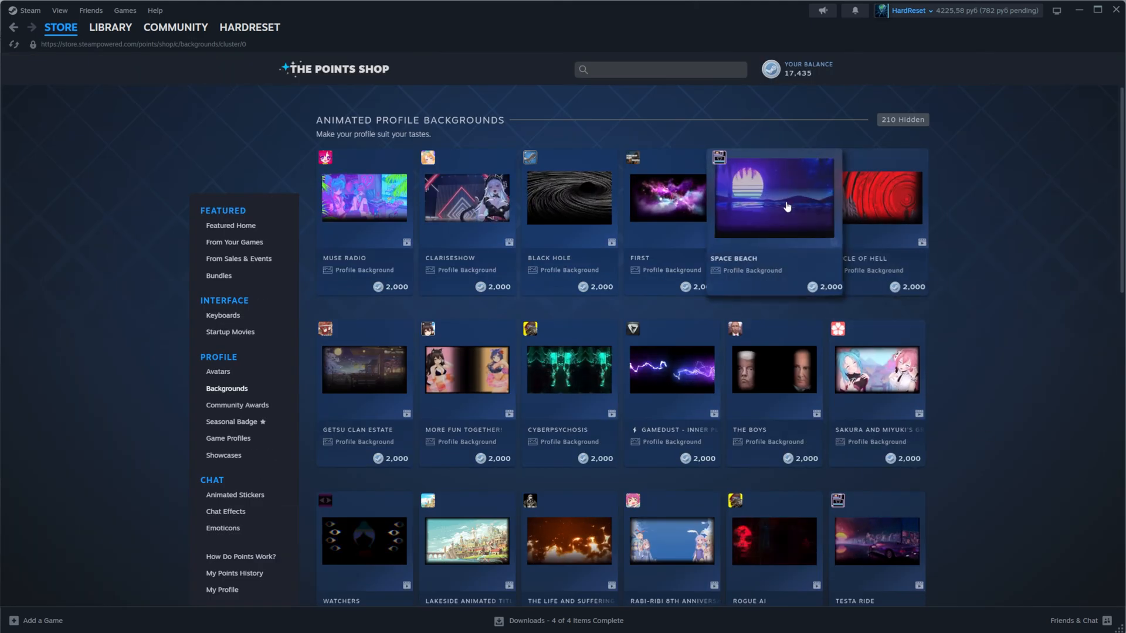
- Purchase the Space Beach animated background for 2,000 points, leaving 15,435 points
click(773, 198)
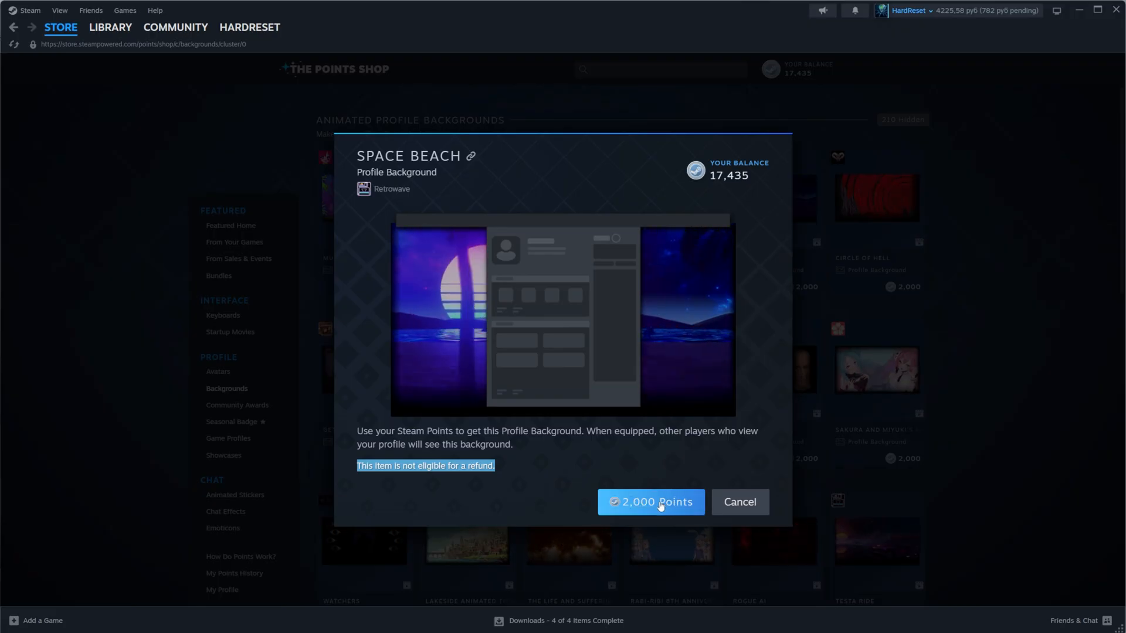
click(650, 502)
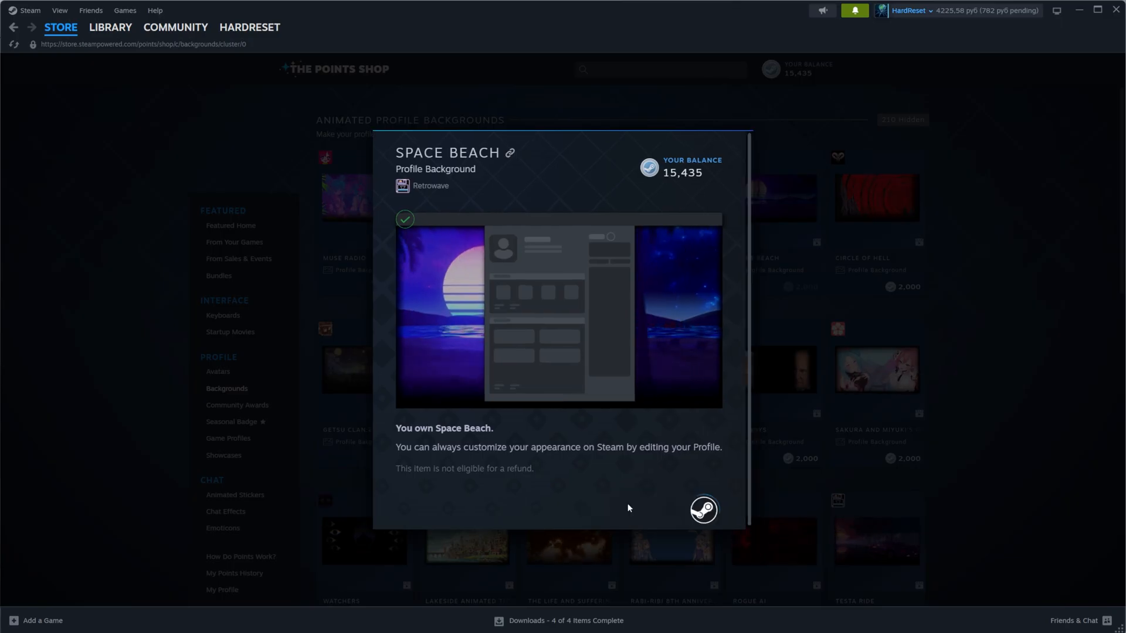
- Equip Space Beach as the profile background and view the profile page displaying it
click(703, 510)
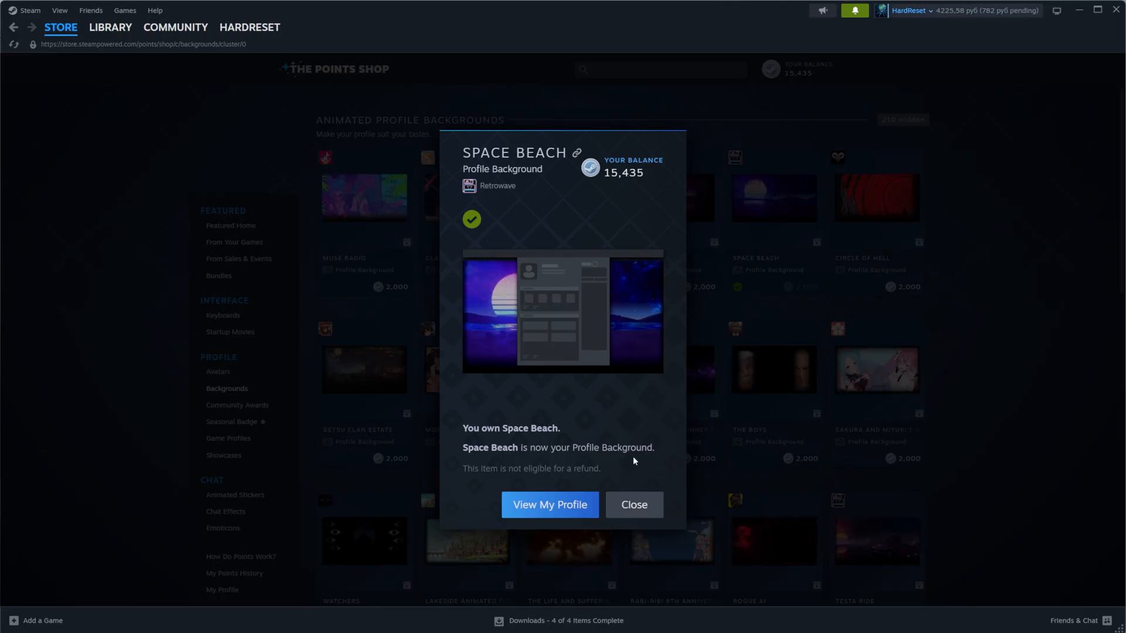
mouse_move(527, 531)
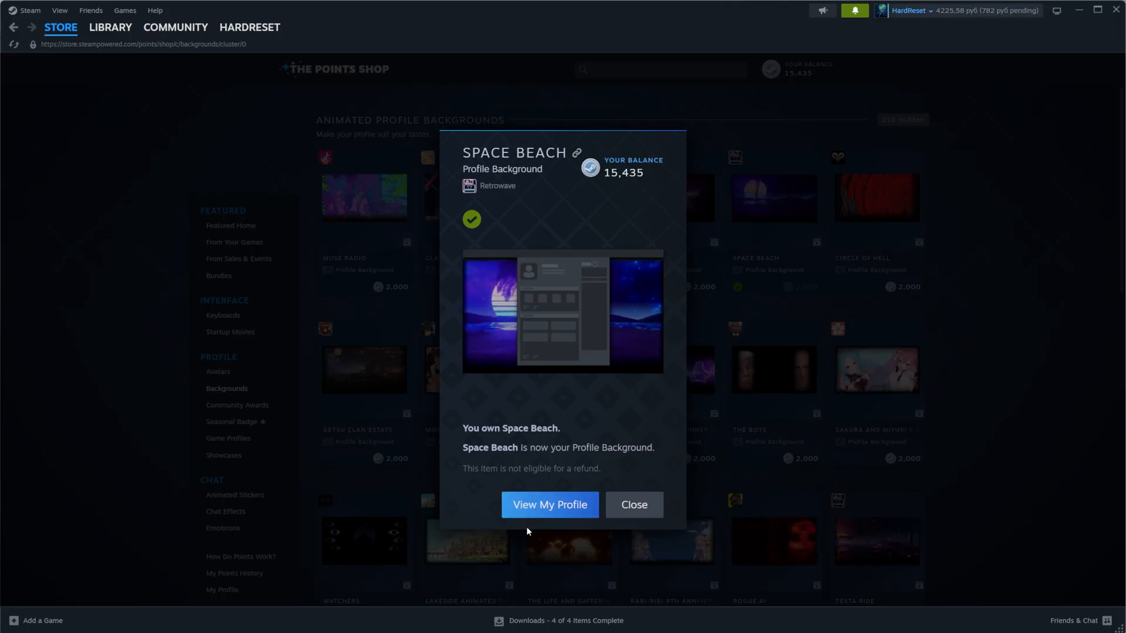
click(550, 505)
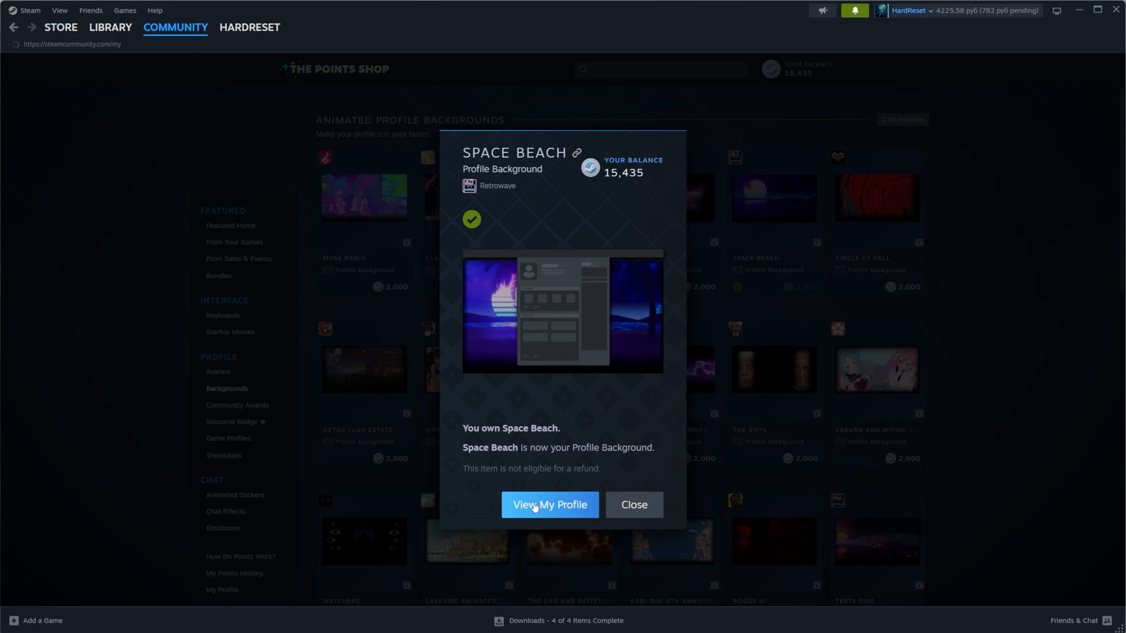
click(549, 505)
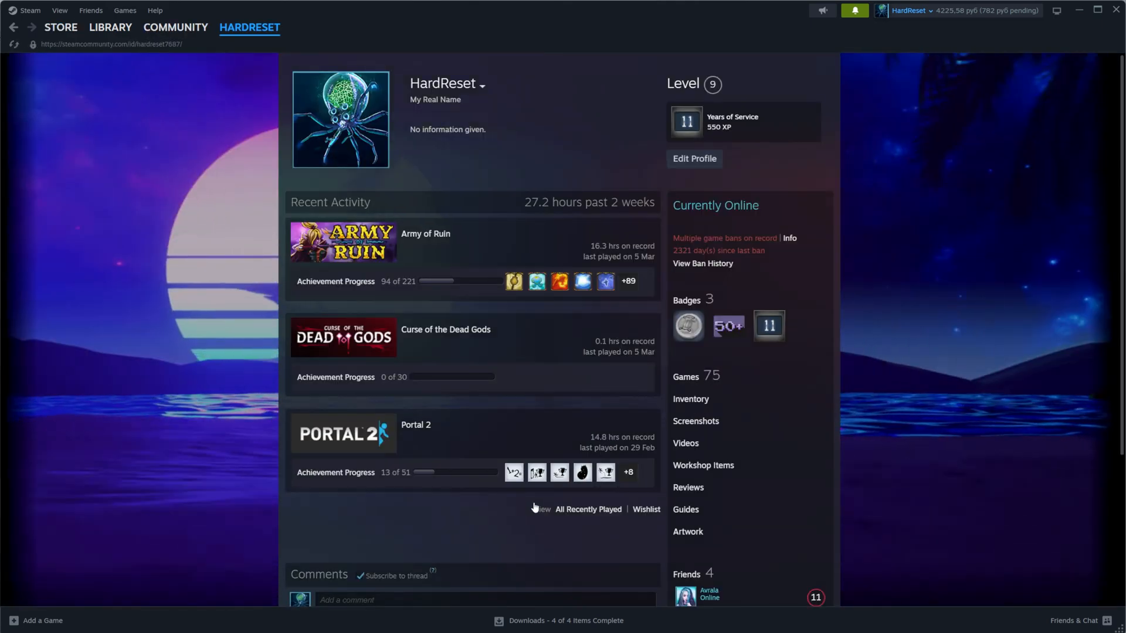